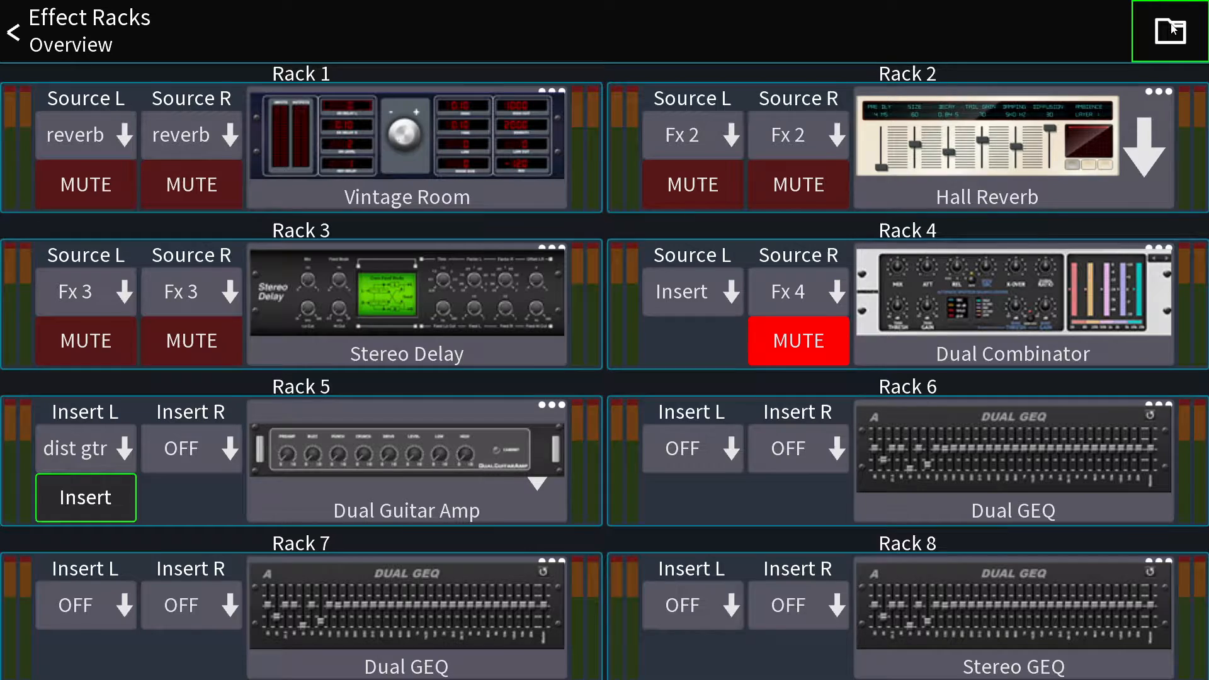
Save Rack 1's effect settings as a new FX preset named 'daniel vox'.
click(1168, 32)
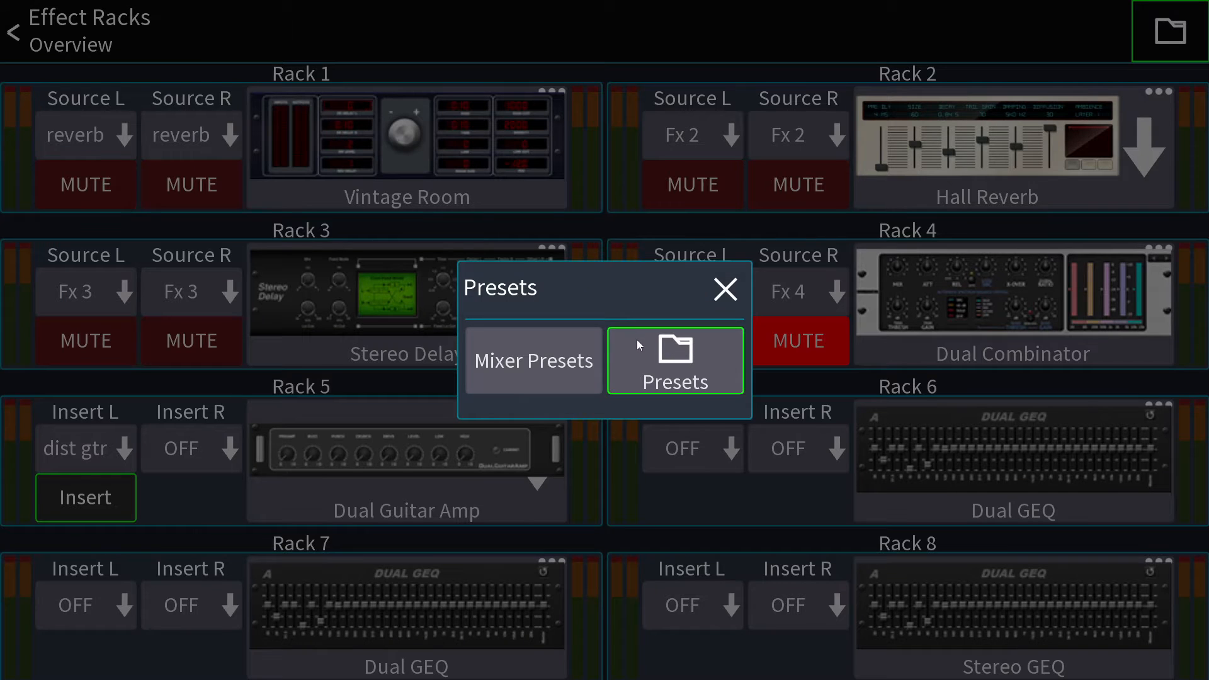
click(675, 360)
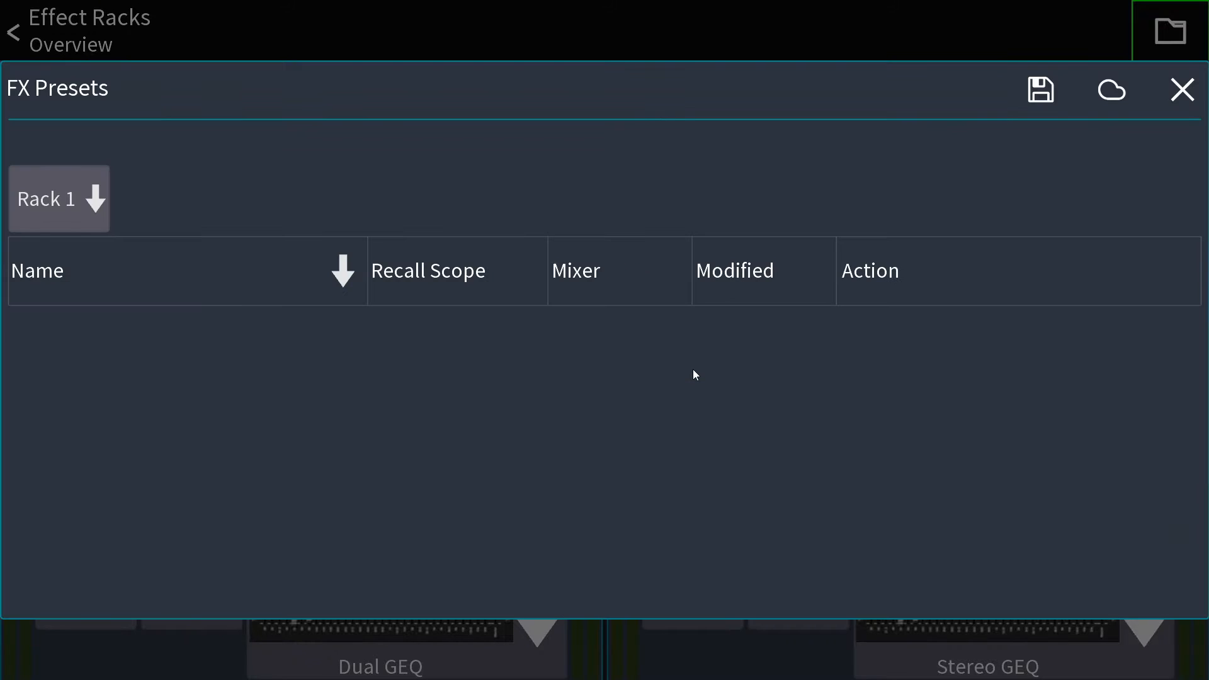
click(1041, 90)
text(dani)
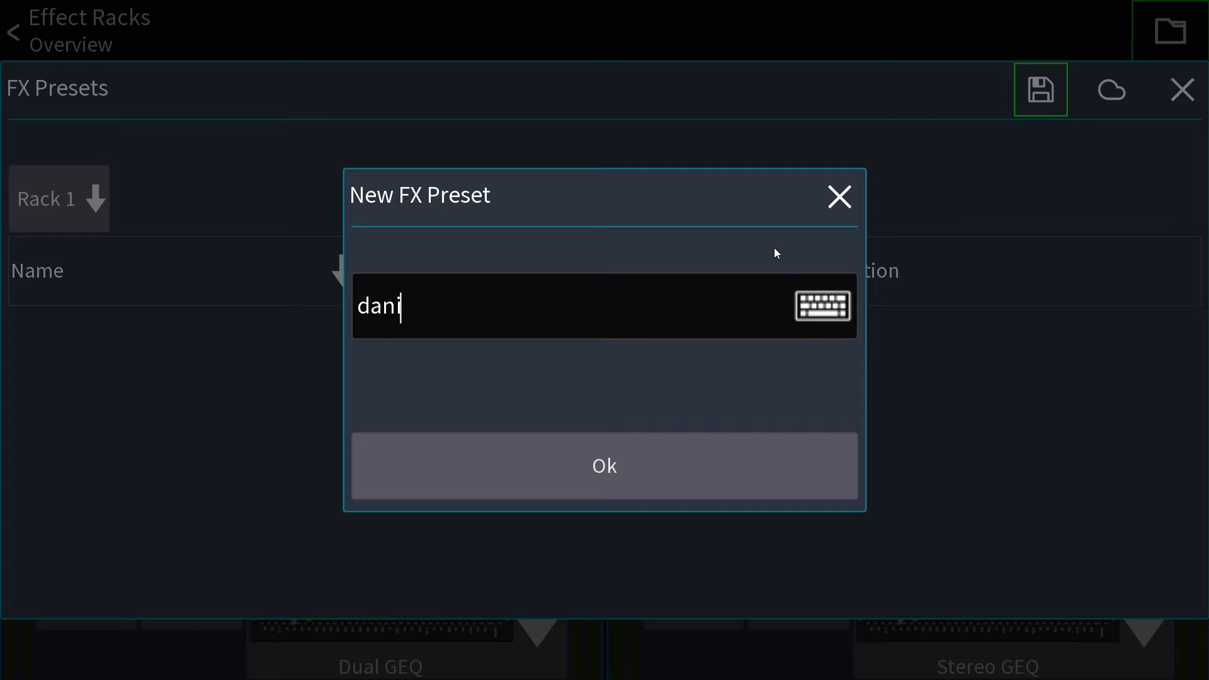
click(604, 466)
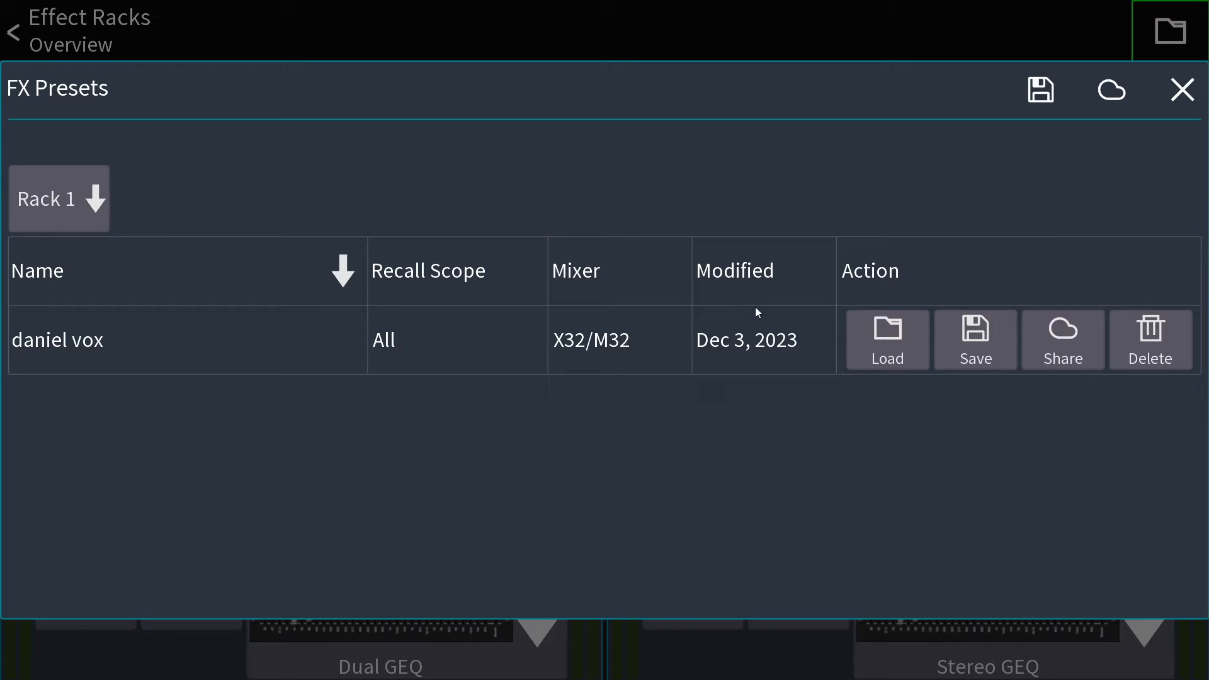
Close the FX Presets window, reopen the preset options, then close the window again.
click(59, 198)
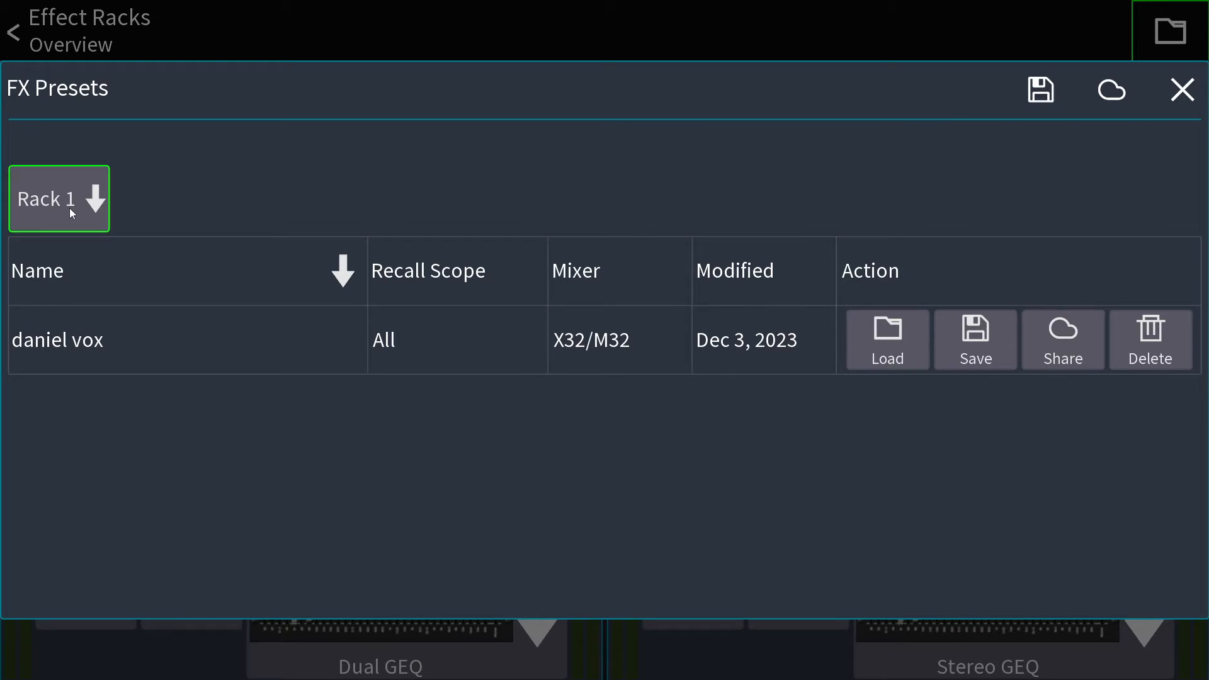
click(1182, 89)
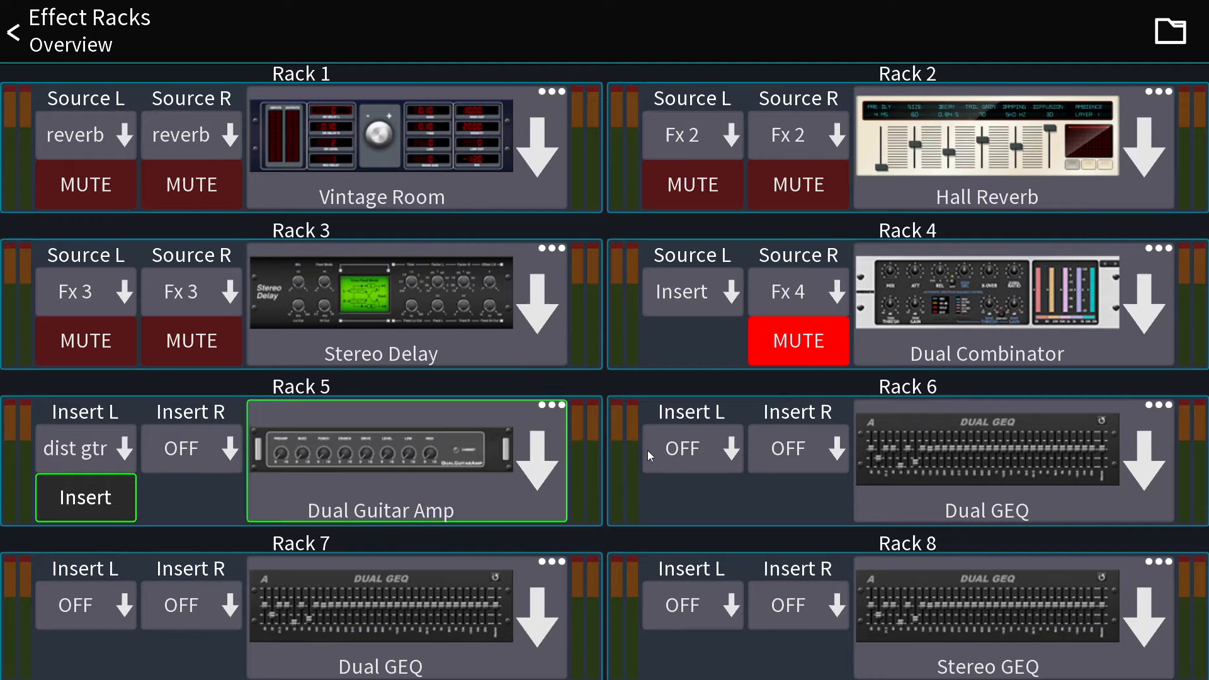
click(985, 612)
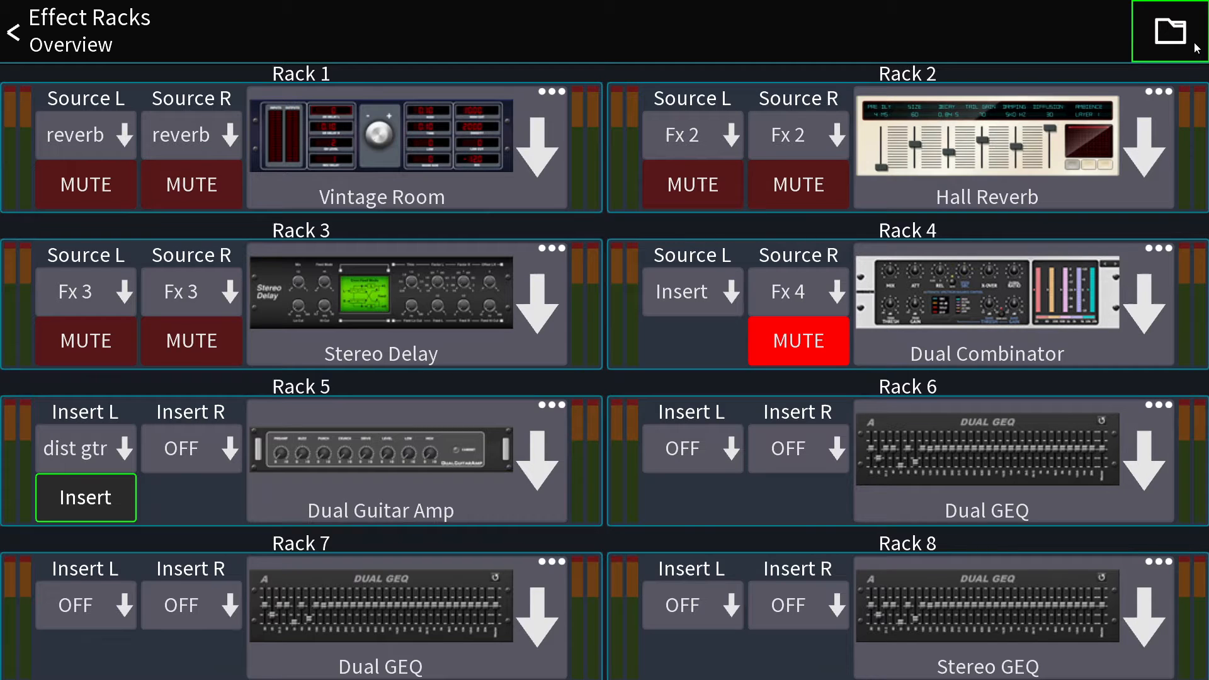
click(1169, 33)
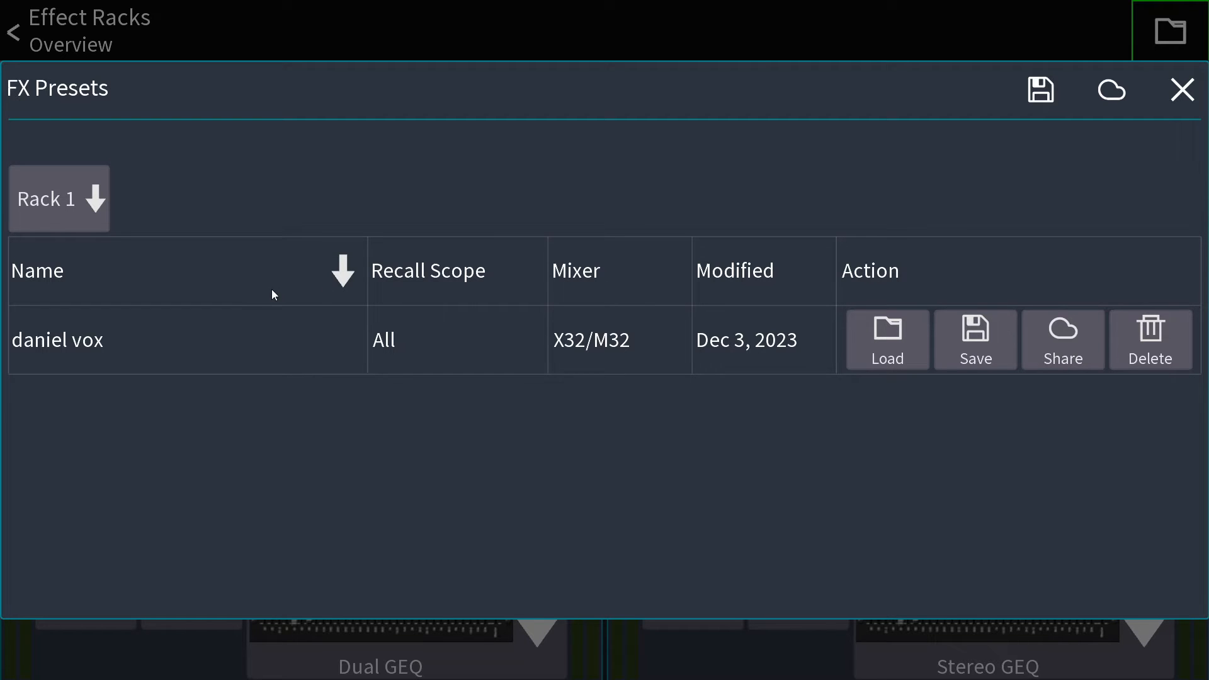
click(1182, 90)
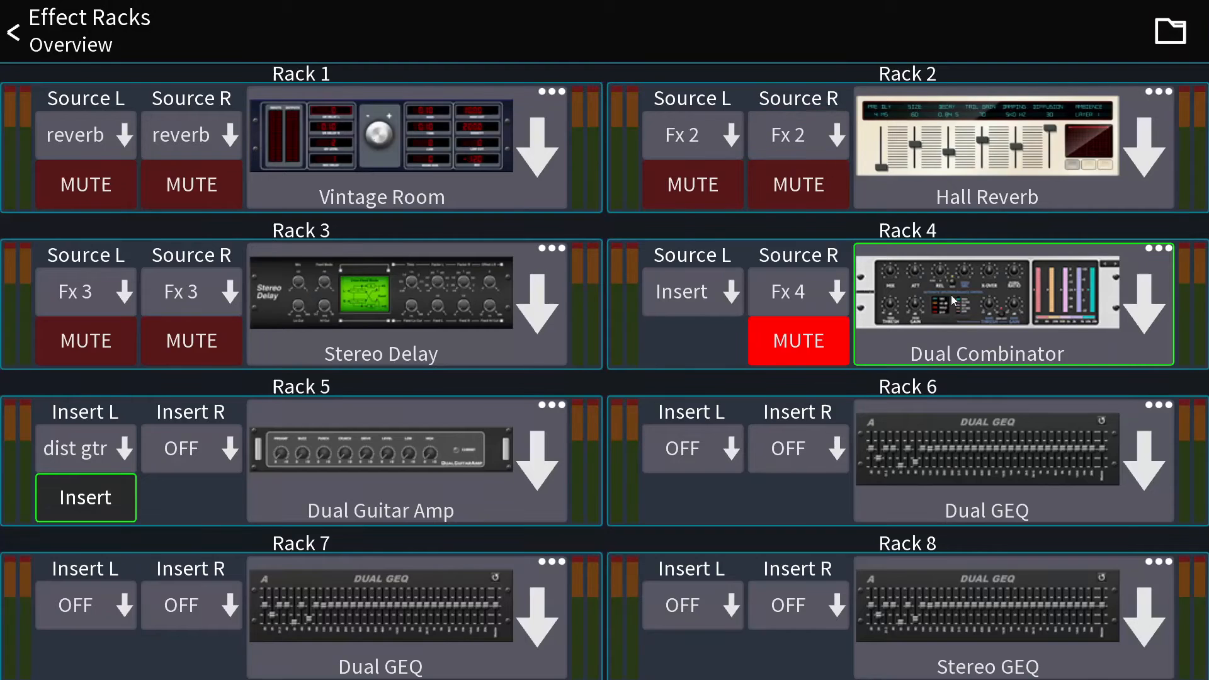
mouse_move(1071, 346)
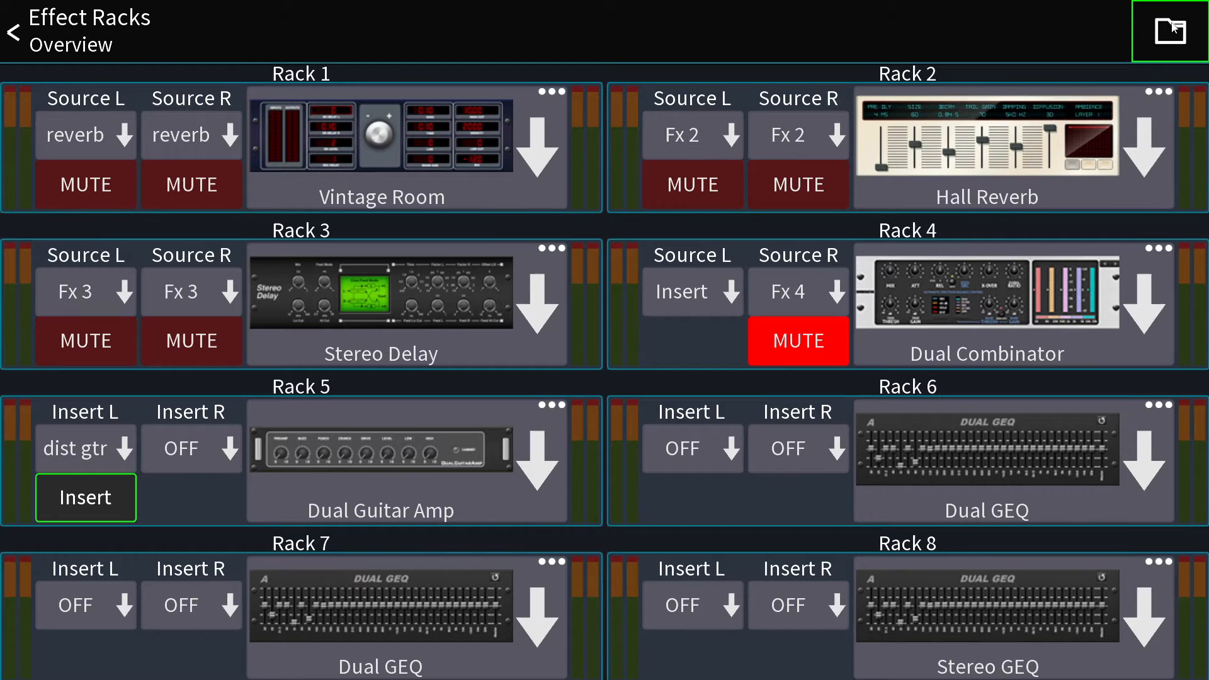
Save Rack 4's effects as a second FX preset 'htergndhf' and close FX Presets.
click(1168, 32)
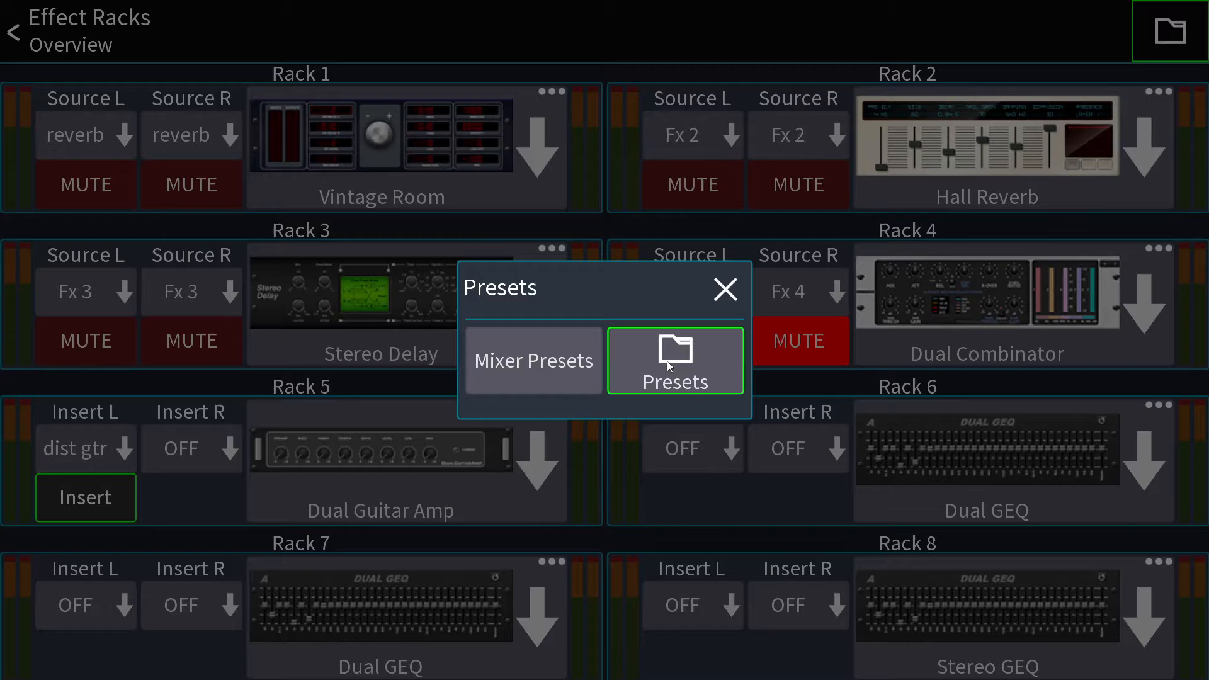
click(676, 359)
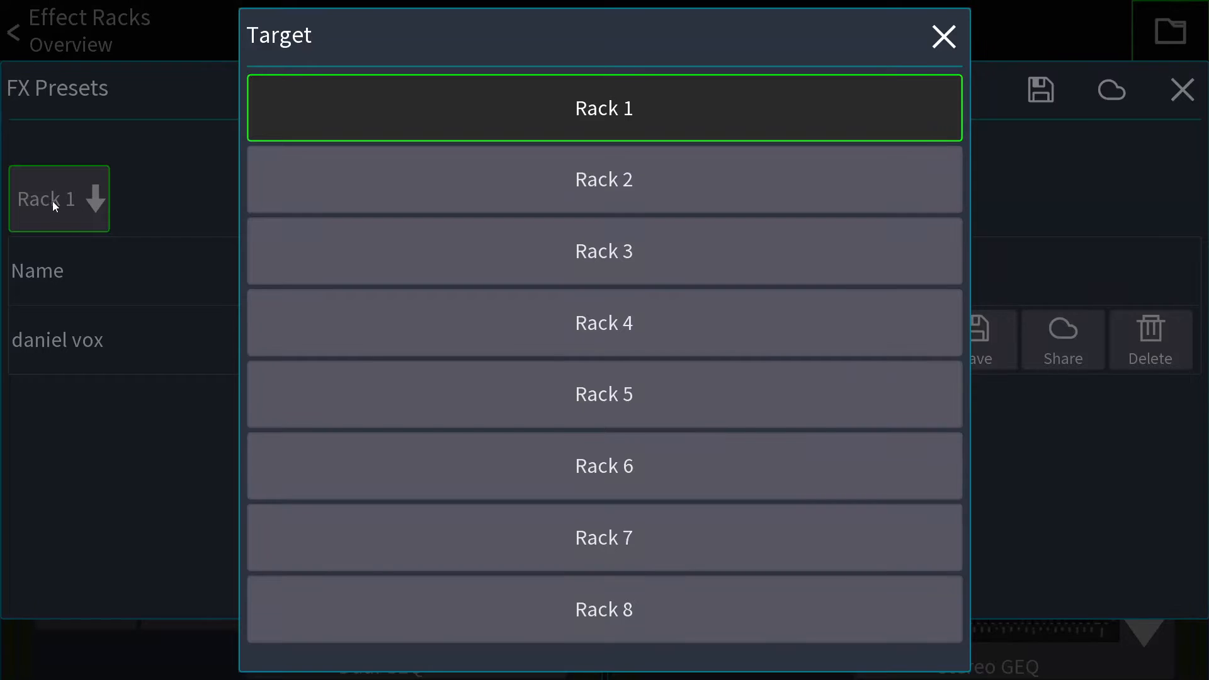
click(604, 323)
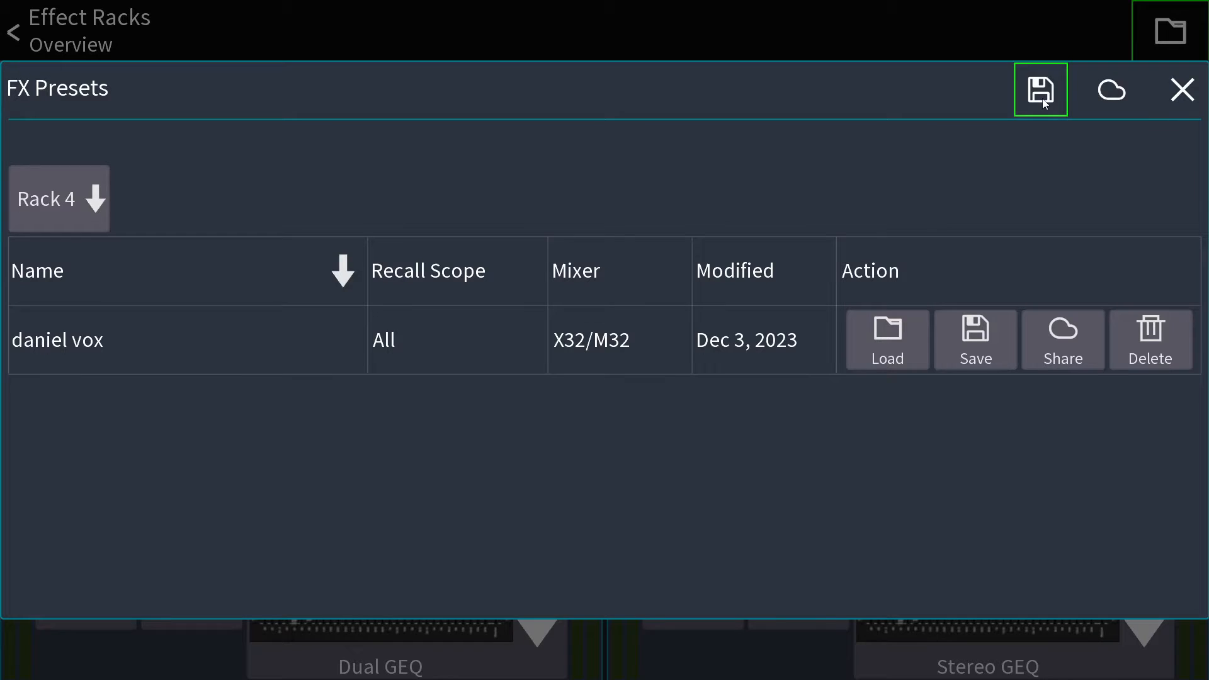
click(1040, 89)
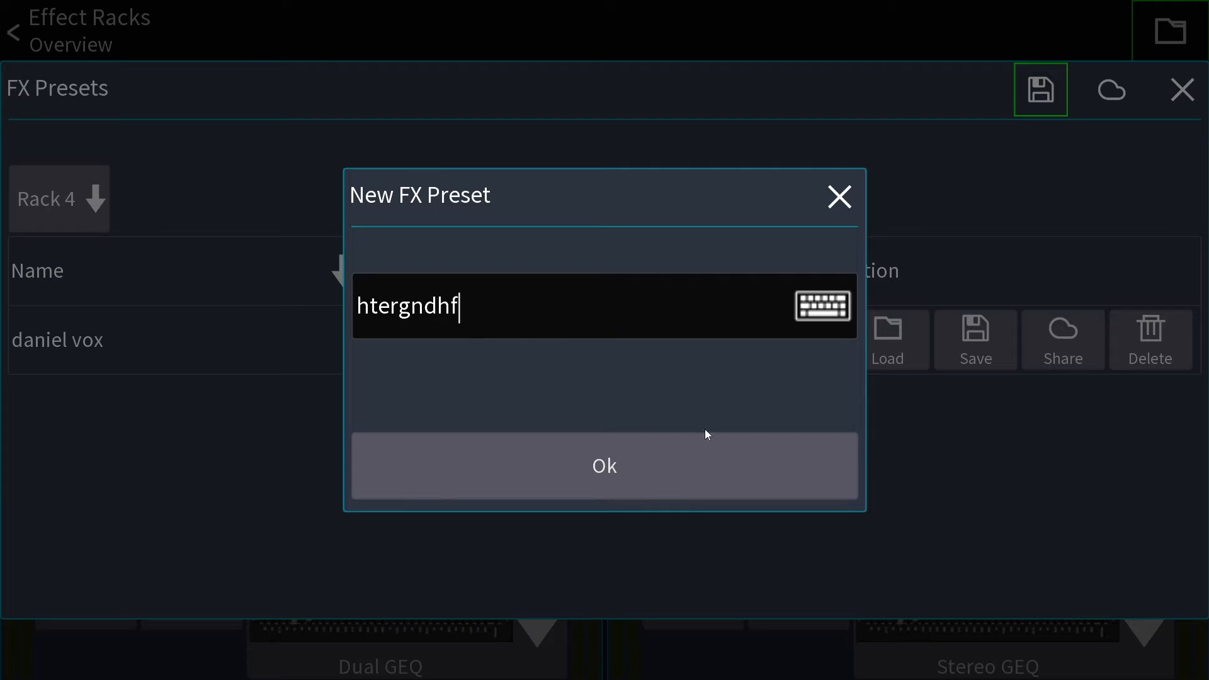
click(604, 466)
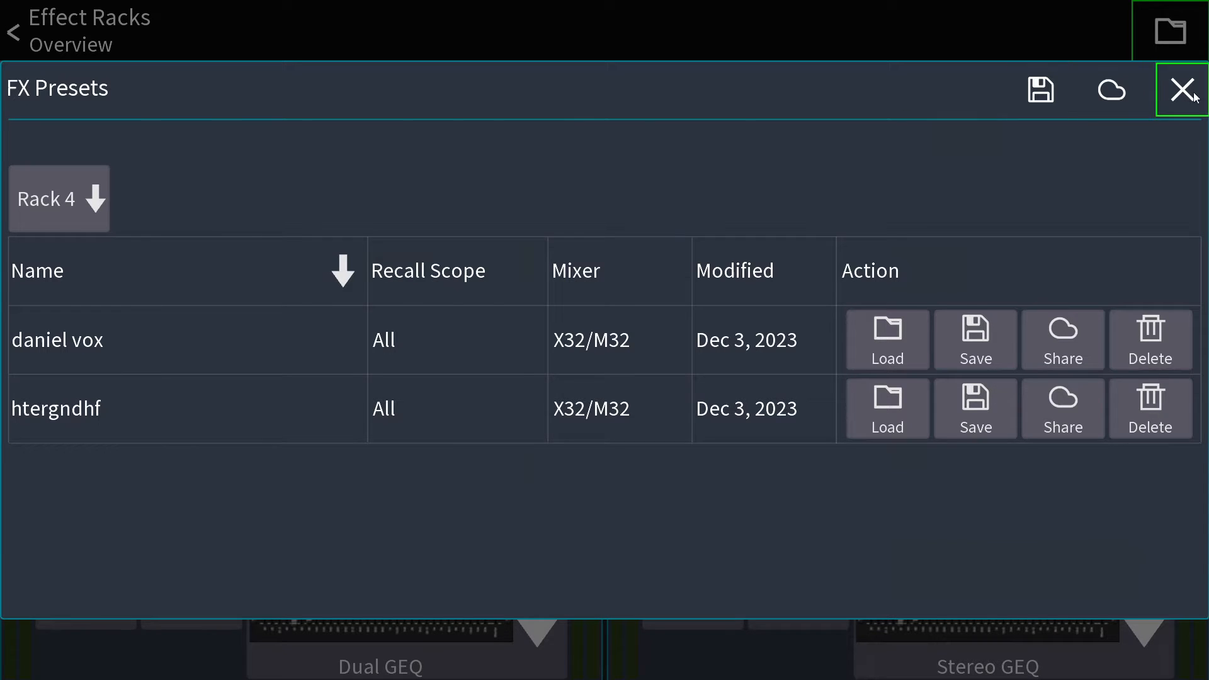
click(1190, 89)
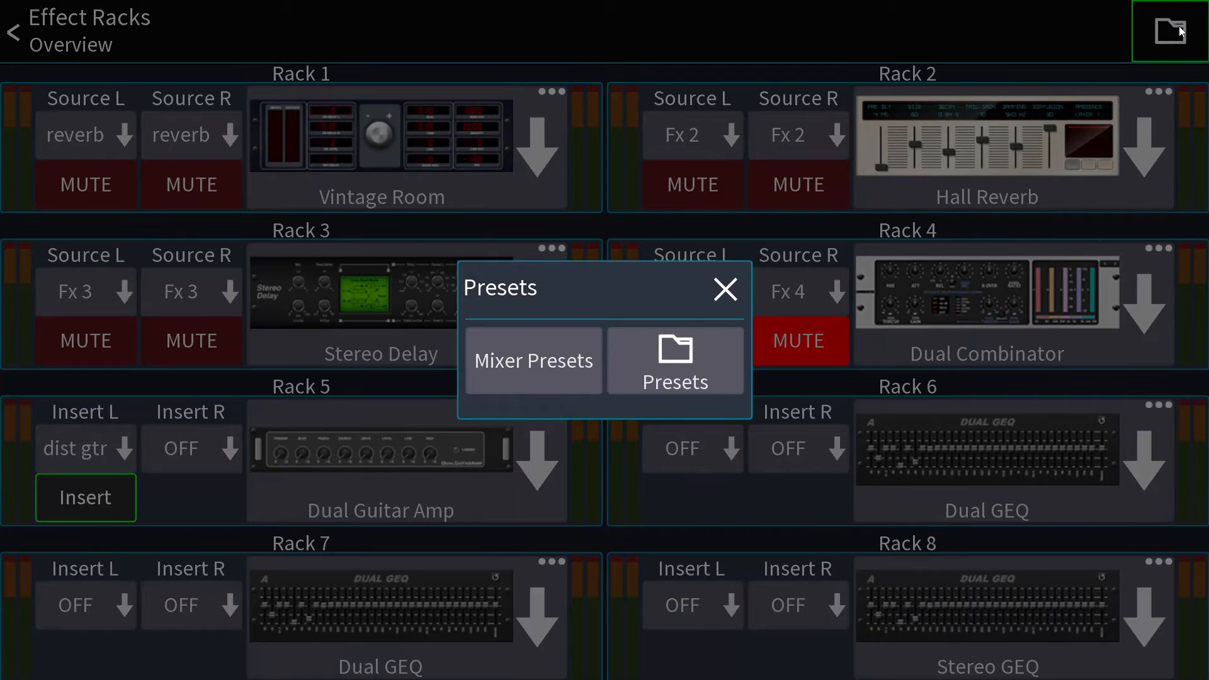
Load the Vintage Room FX preset into Rack 4, replacing Dual Combinator.
click(674, 360)
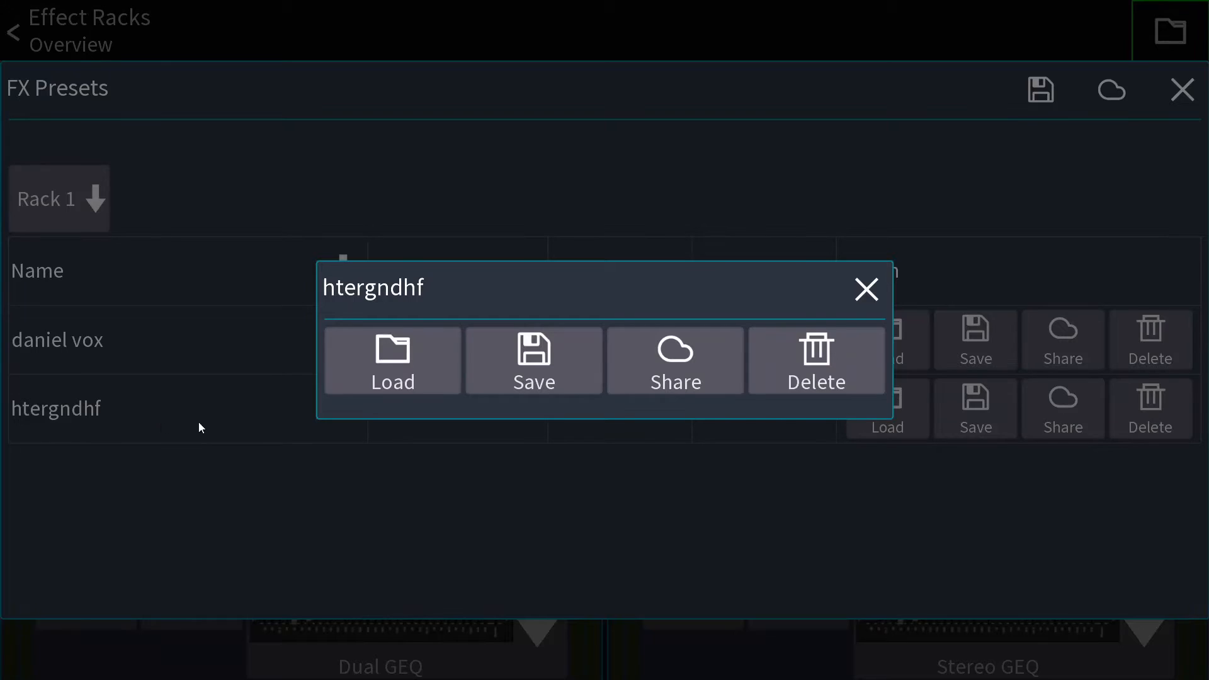
click(866, 290)
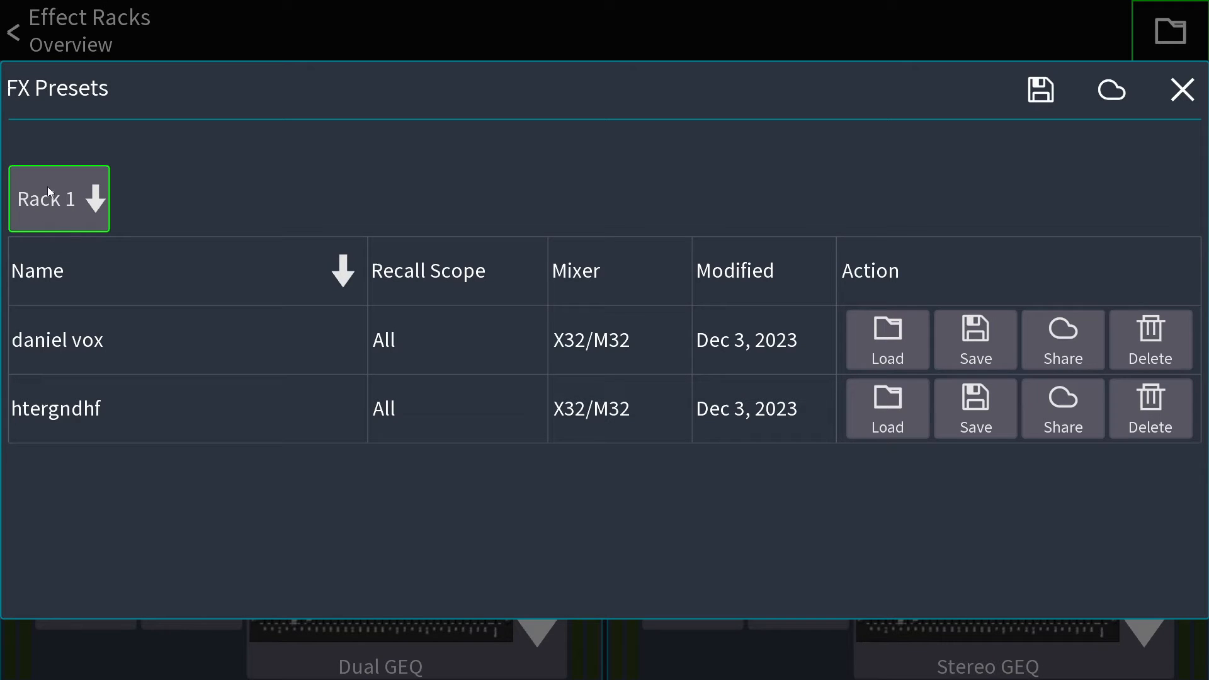
mouse_move(146, 102)
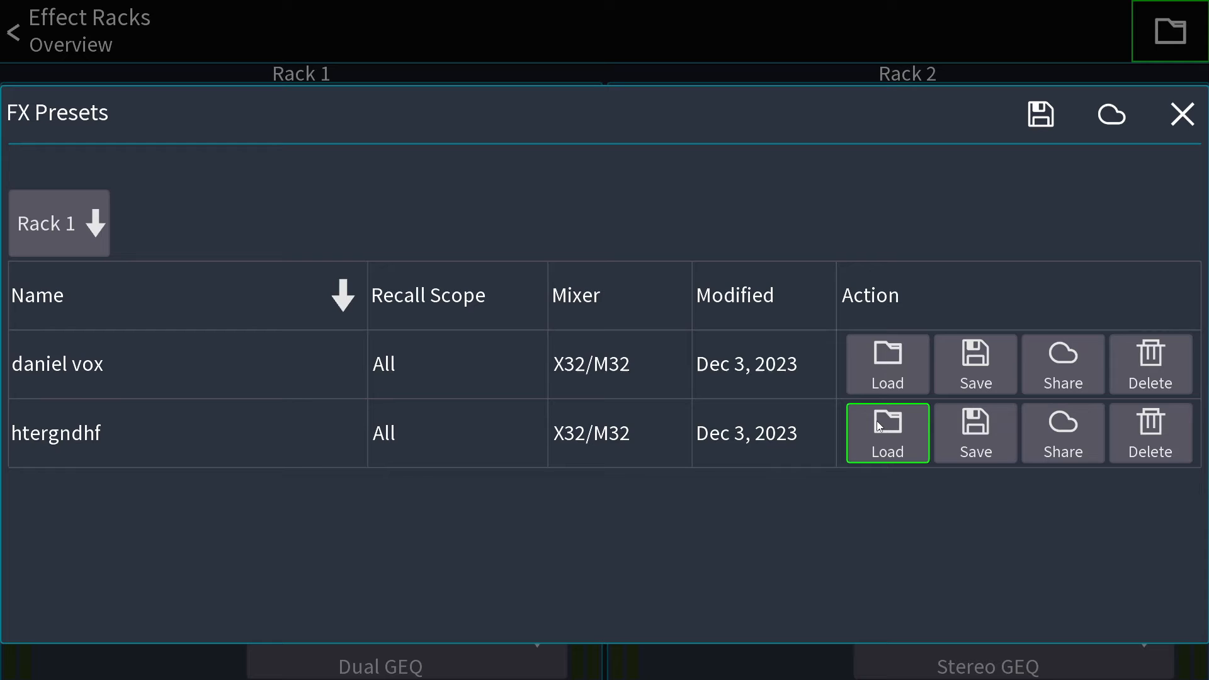
click(888, 433)
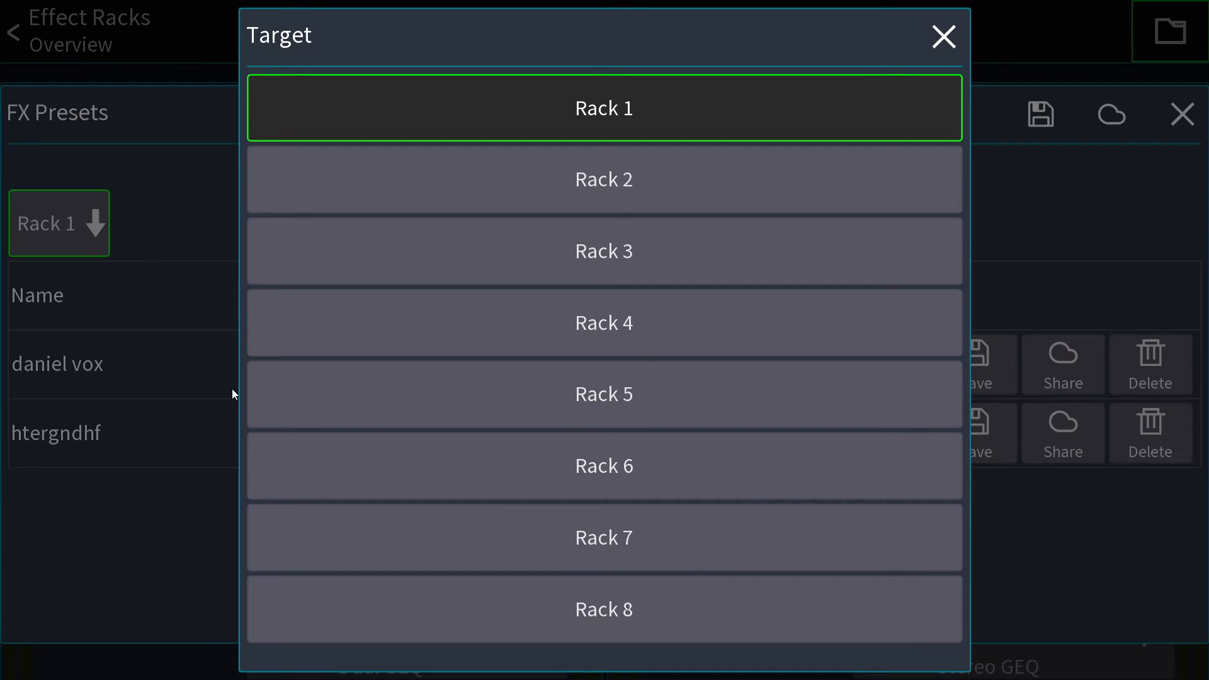
click(604, 323)
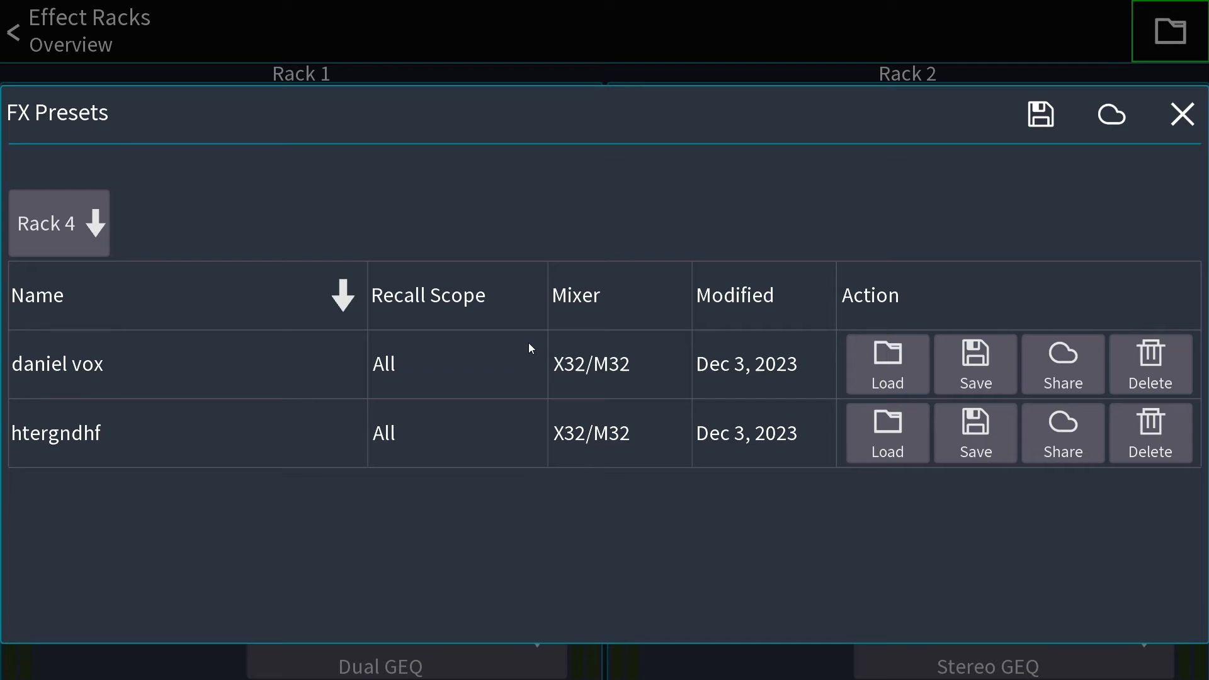
click(58, 223)
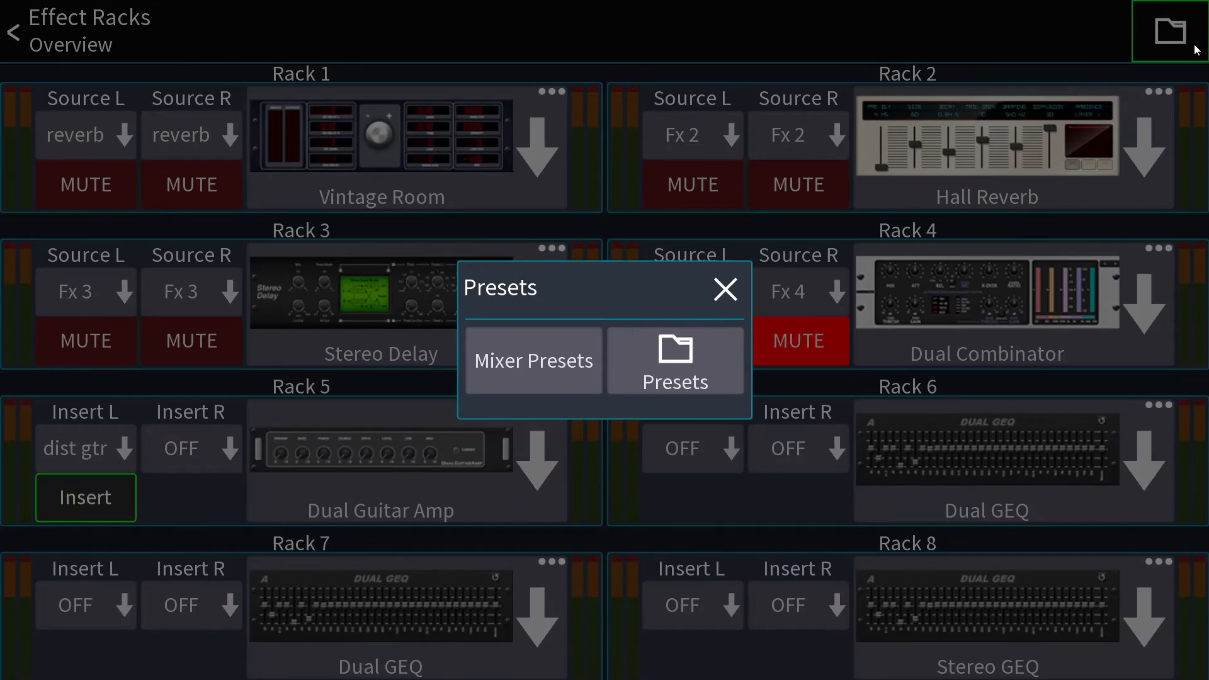
click(676, 361)
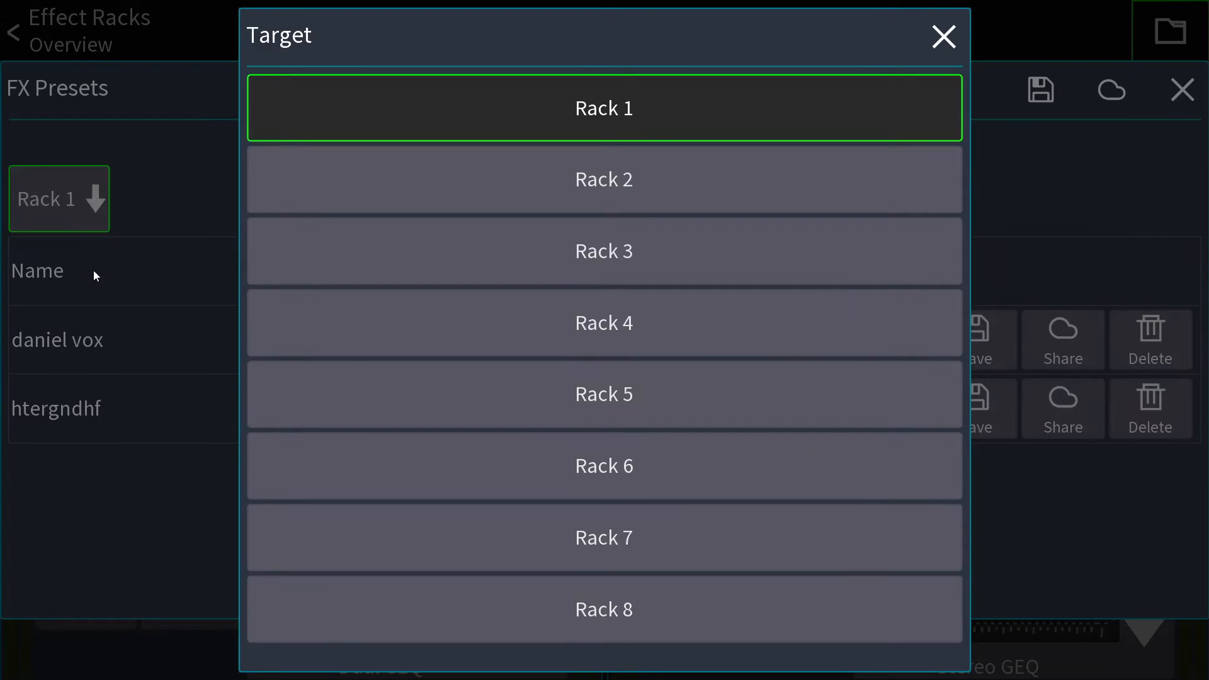
click(604, 323)
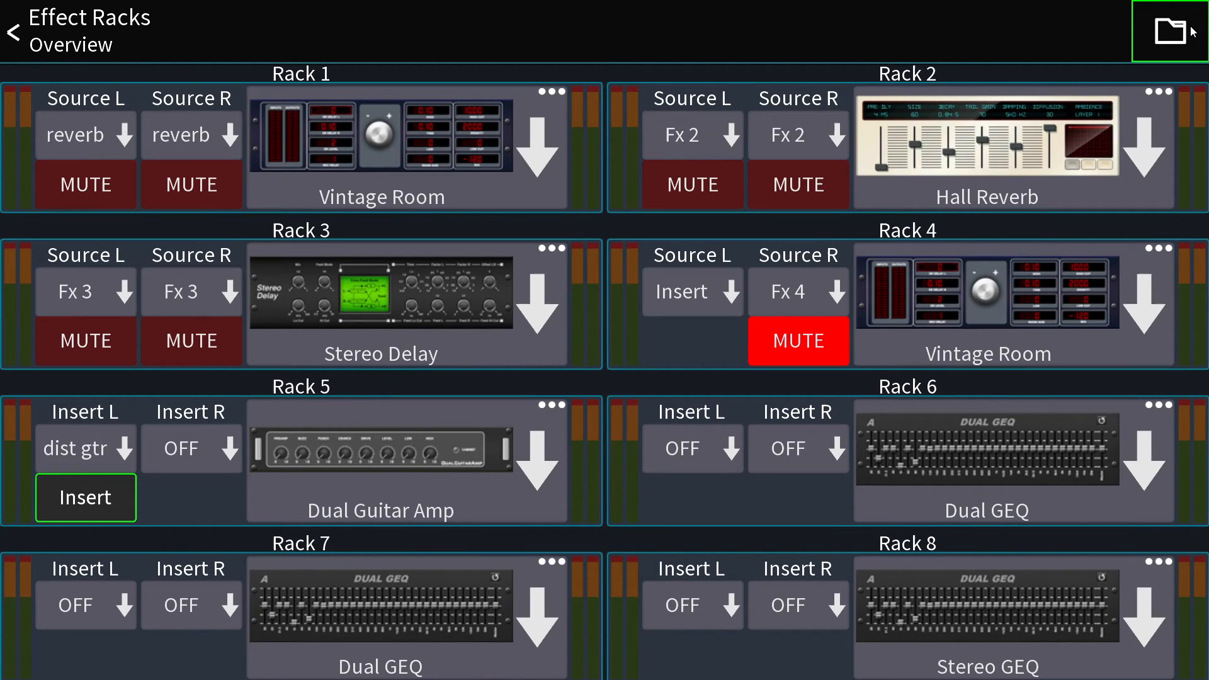
Load the Dist Gtr mixer preset into Rack 1, making it Dual Guitar Amp.
click(1167, 31)
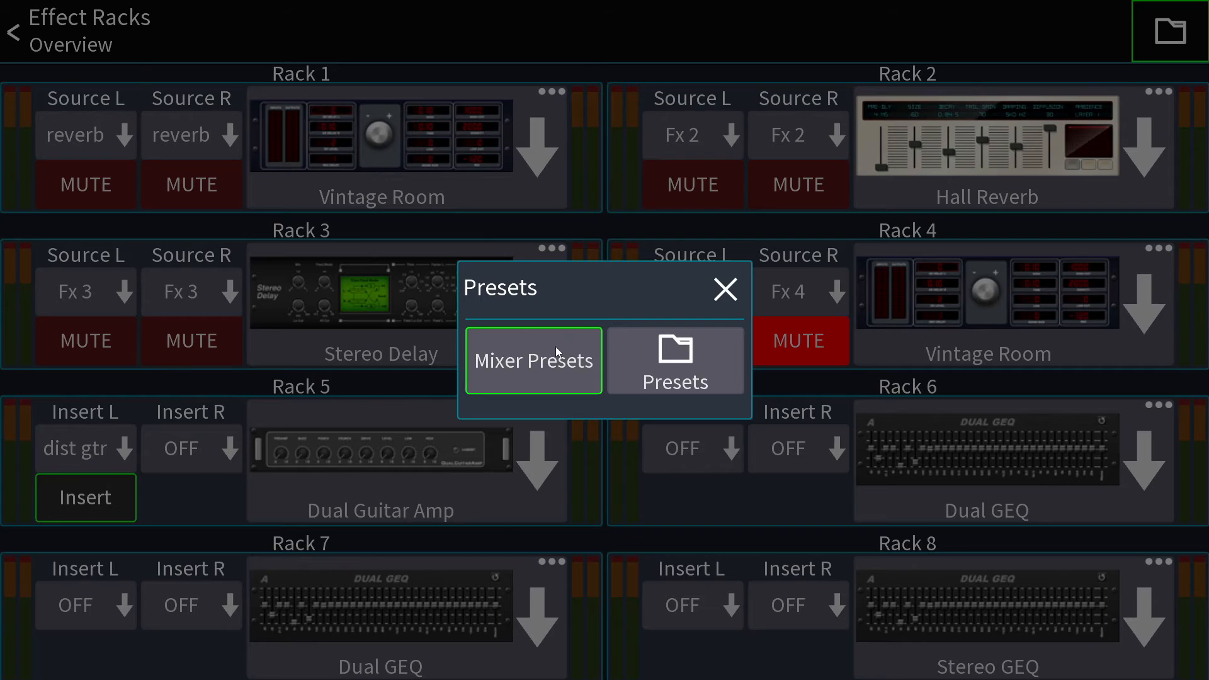
click(533, 360)
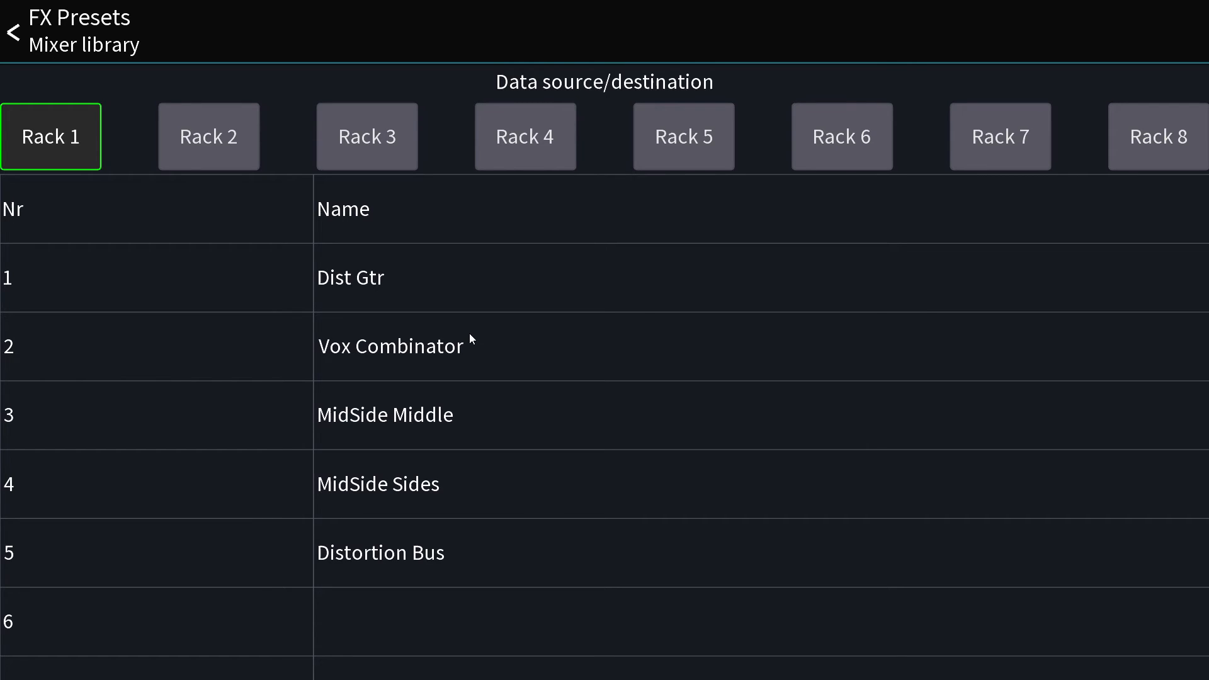
mouse_move(418, 293)
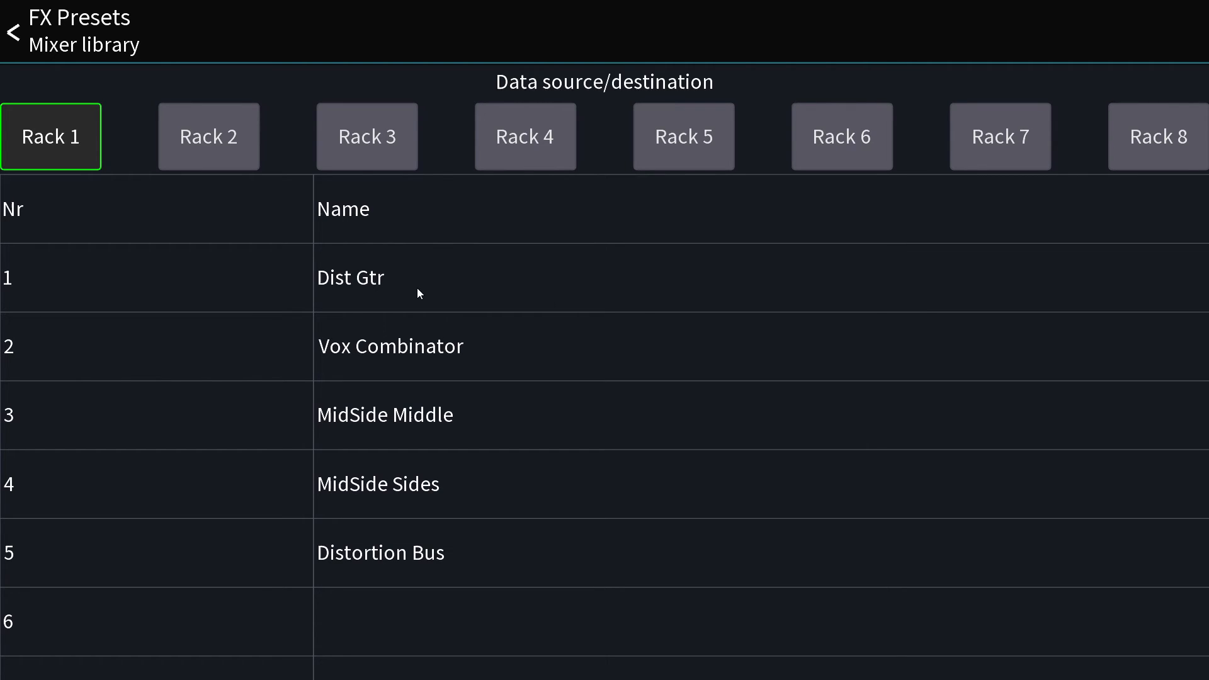
click(349, 277)
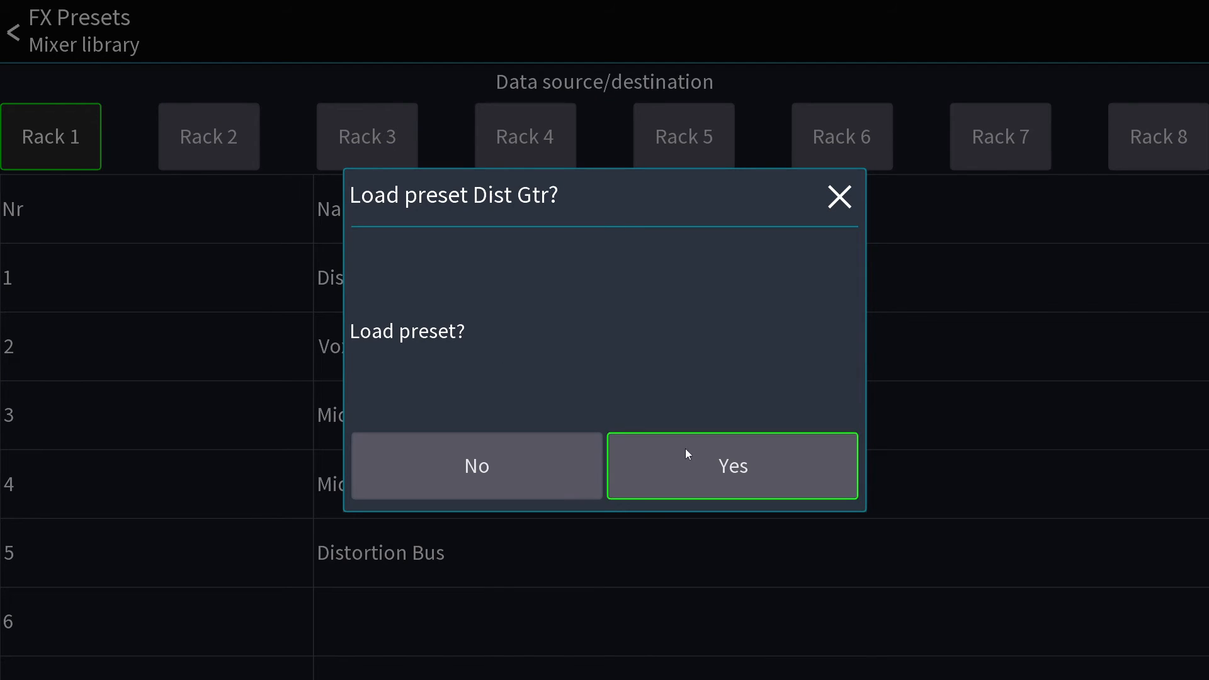
click(732, 466)
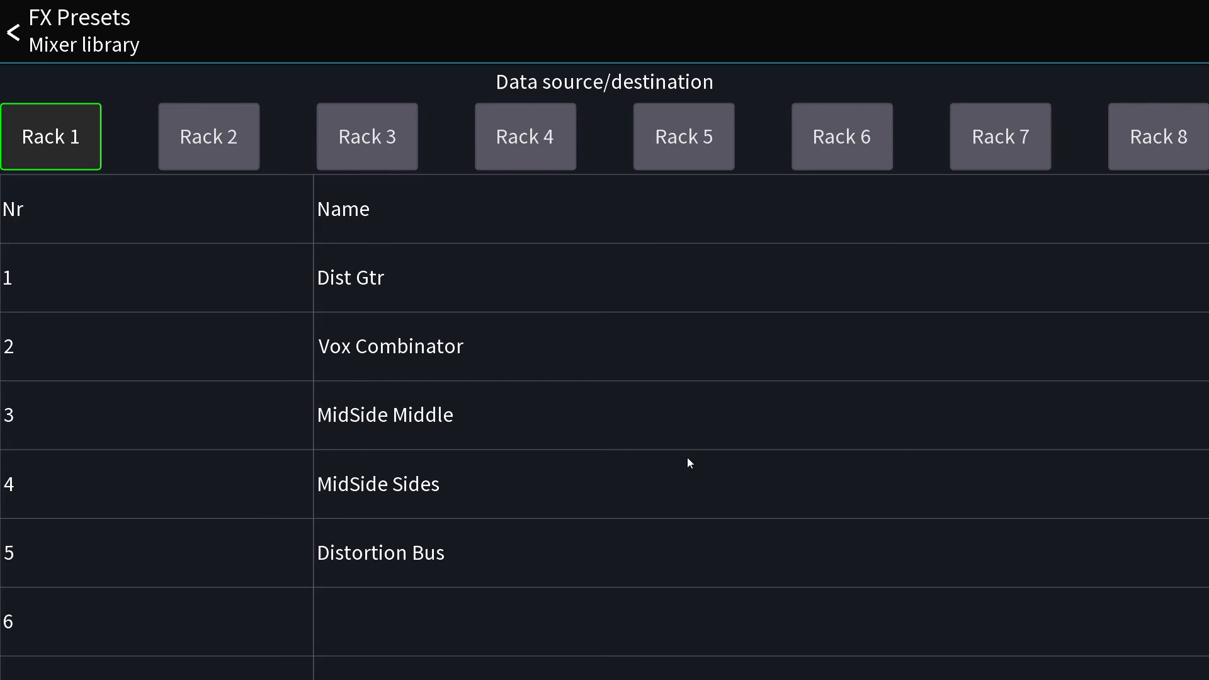
Select Rack 6 and load Dist Gtr into it as well.
click(208, 137)
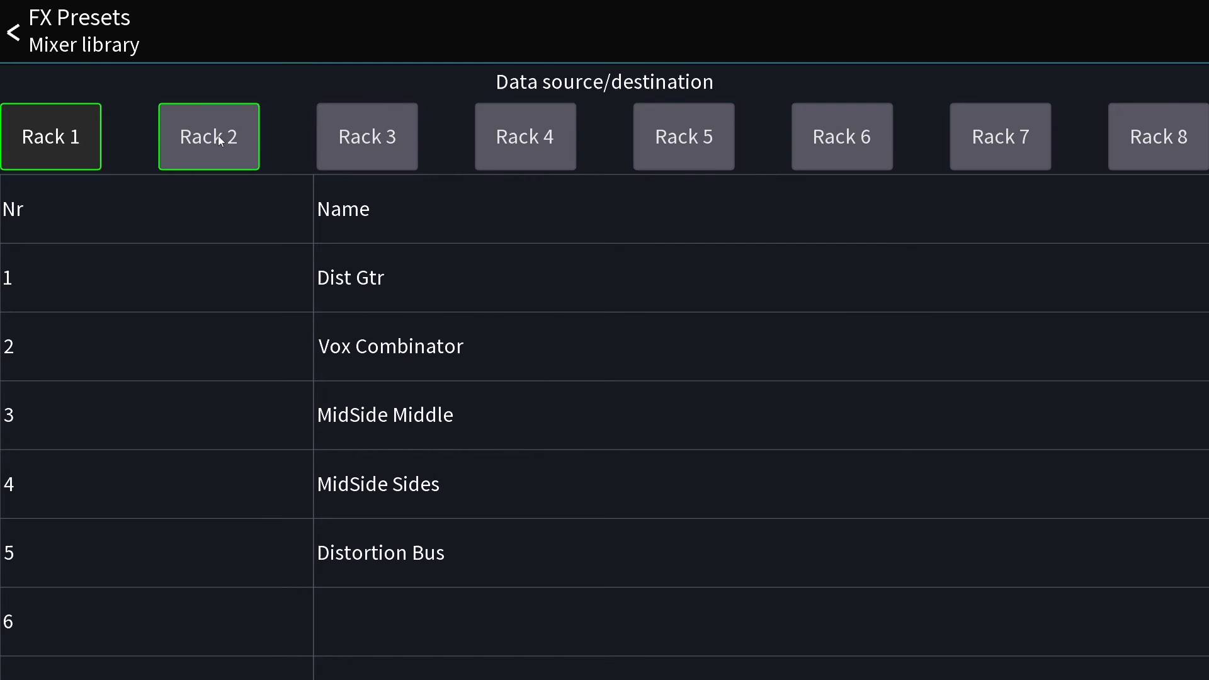
click(841, 136)
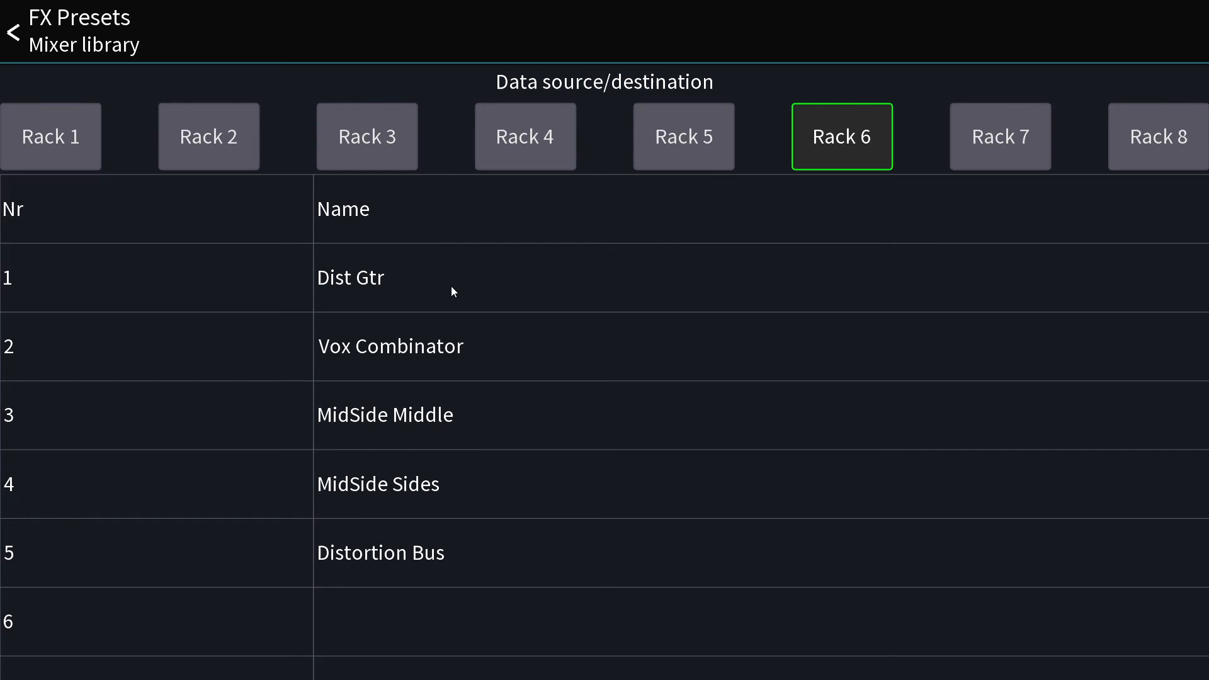
click(350, 278)
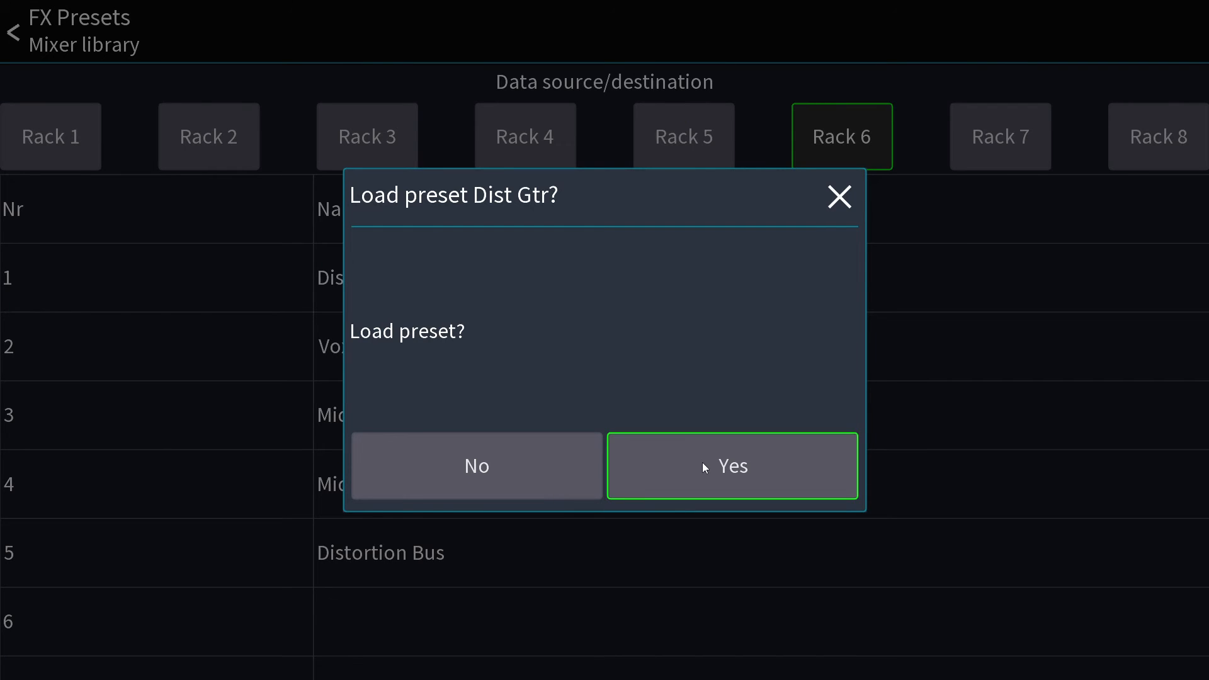
click(732, 467)
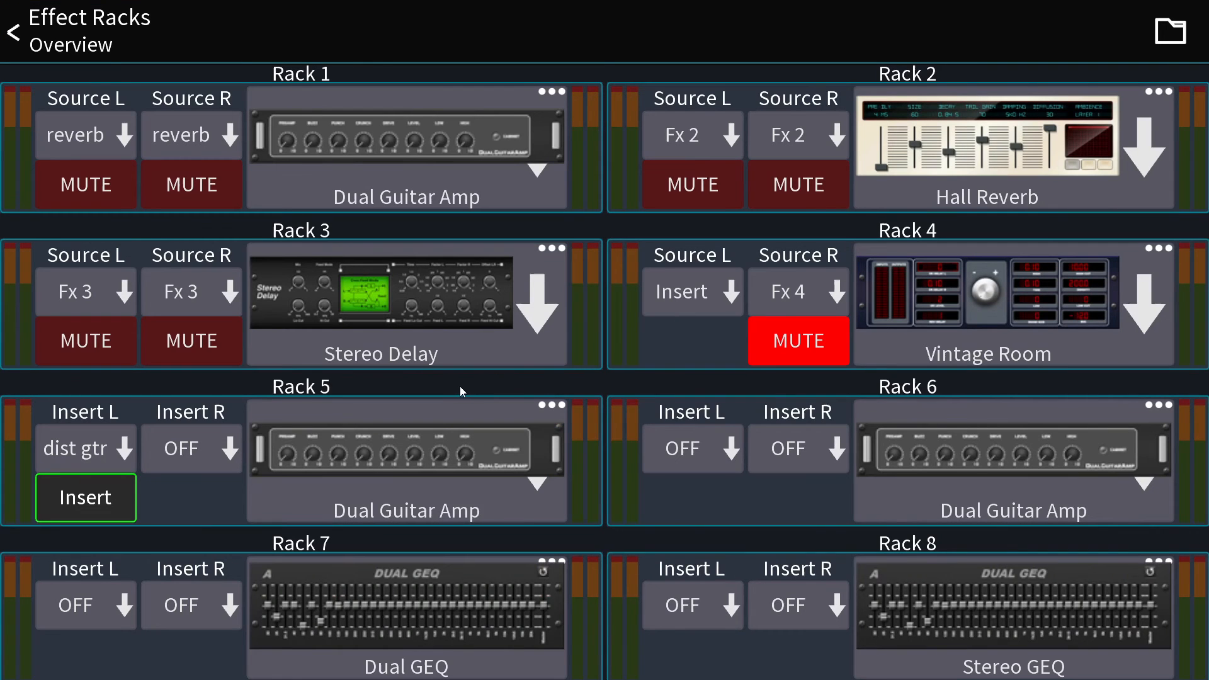
Store mixer presets 'gjfhgfgf' from Rack 1 and another from Rack 5.
click(1170, 31)
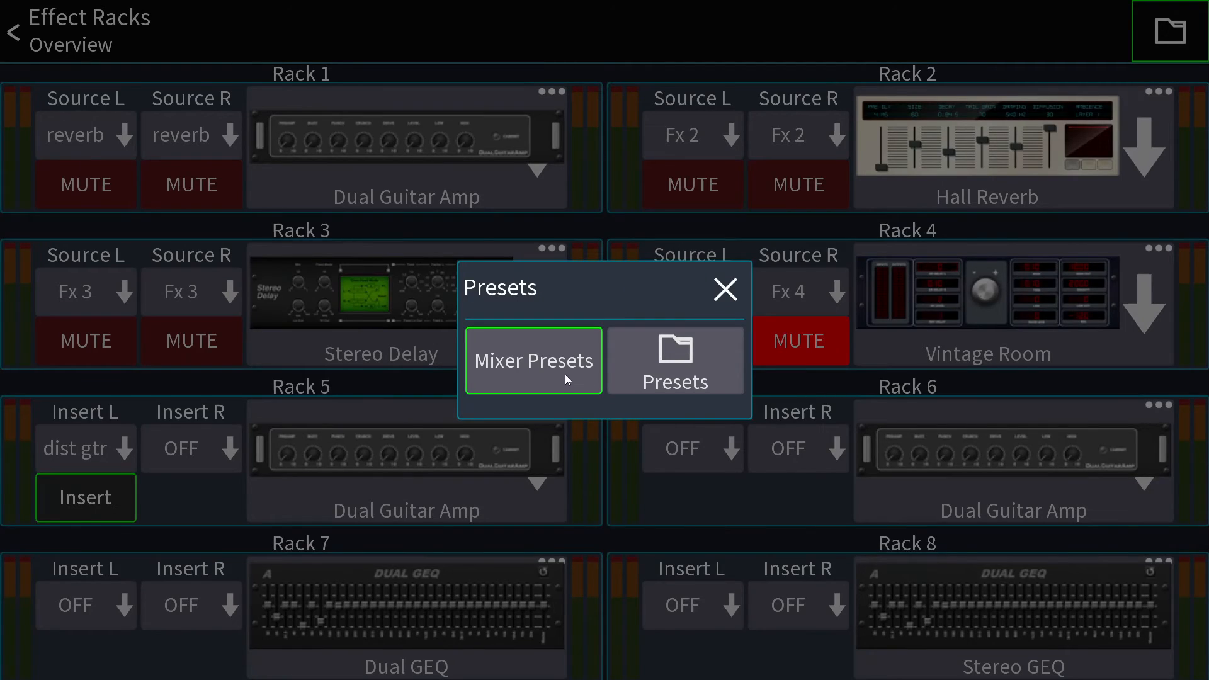
click(532, 360)
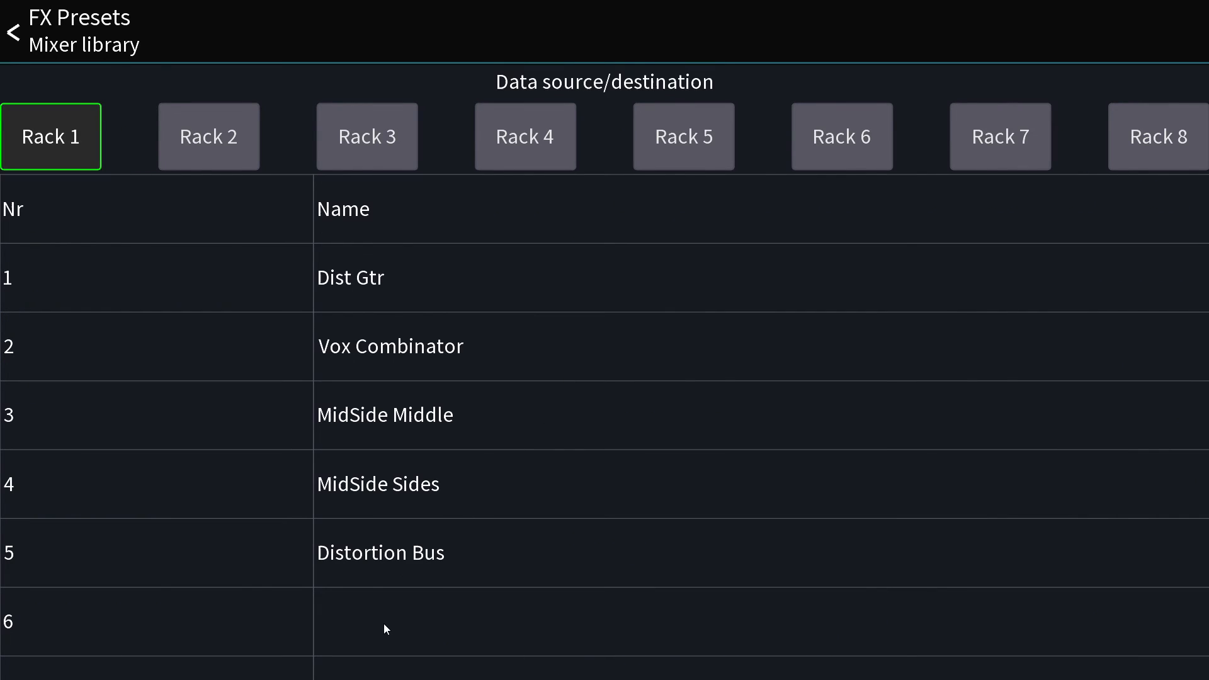
mouse_move(410, 622)
text(gjfhgfgf)
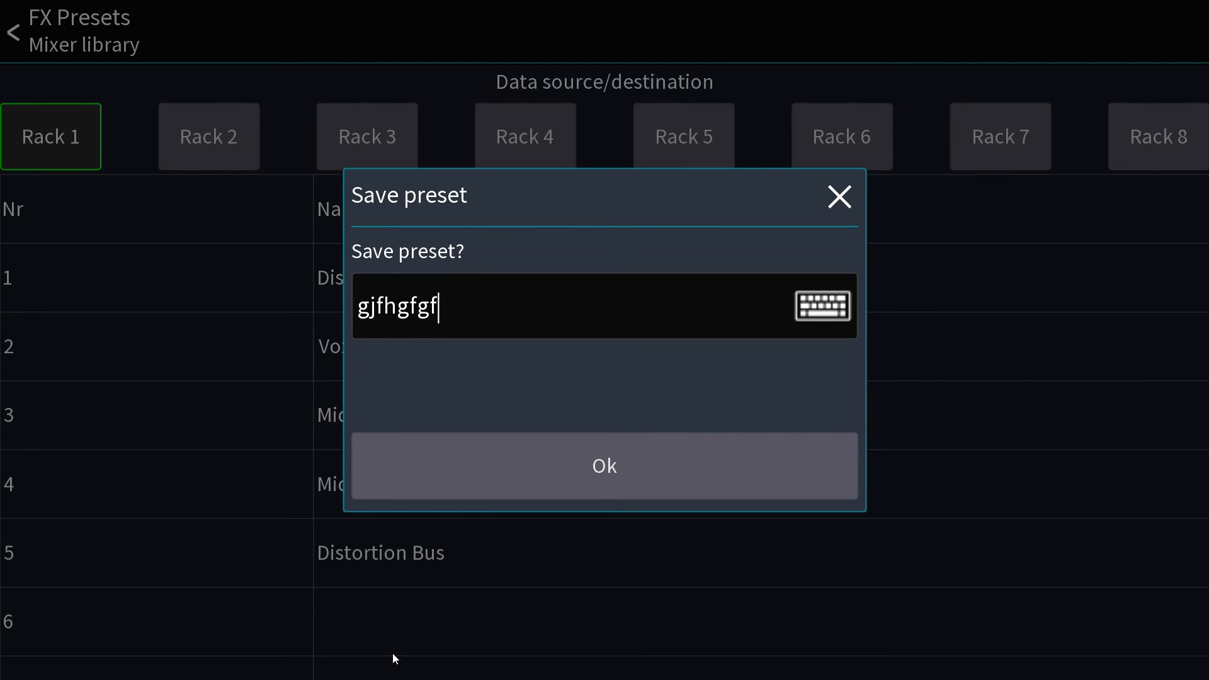
click(604, 466)
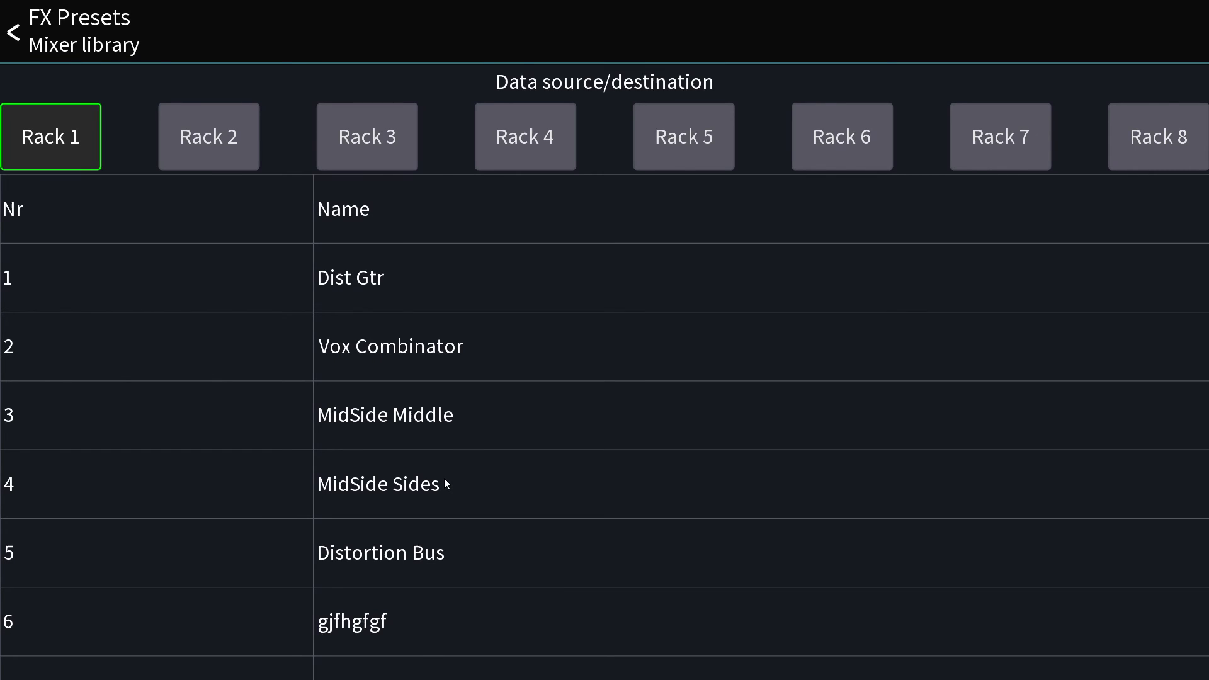
mouse_move(451, 159)
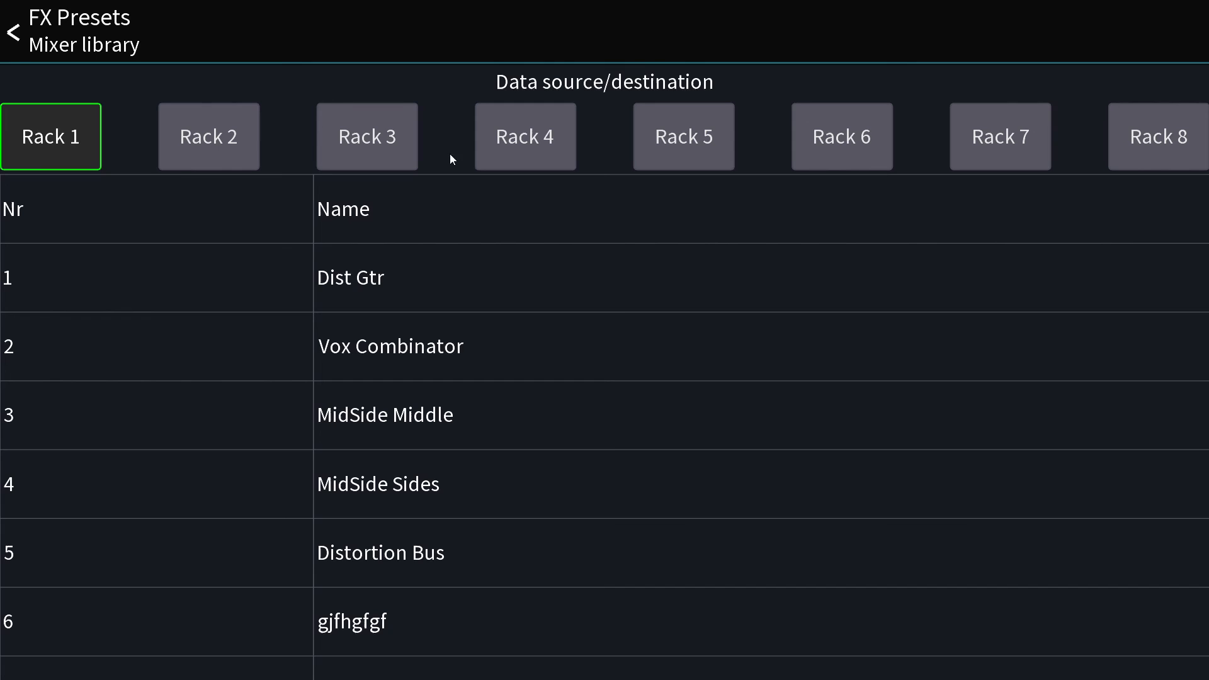
click(683, 136)
text(nmbh)
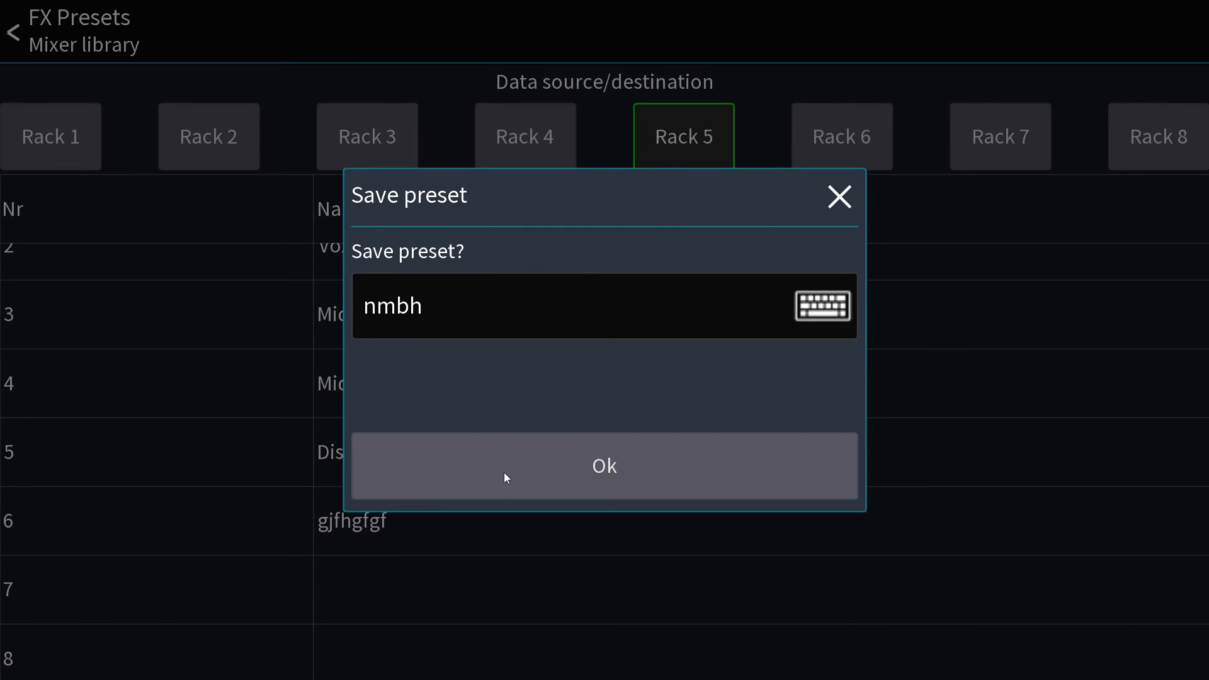
click(604, 466)
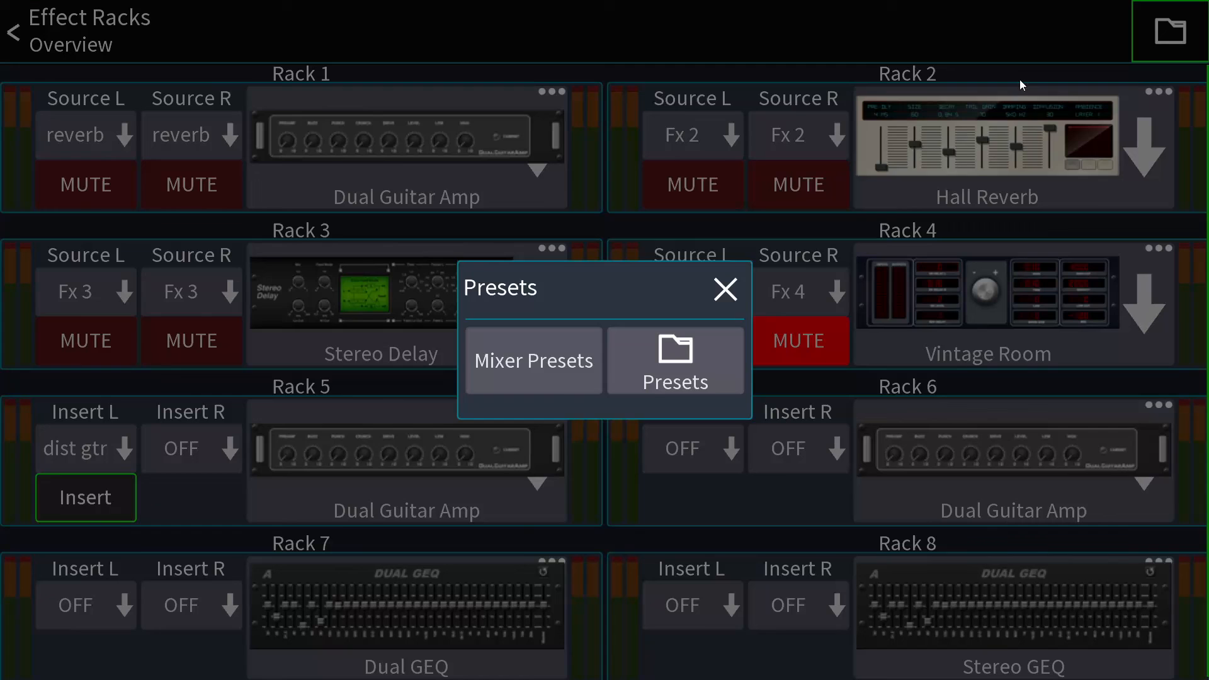
Dismiss the rack target list and close FX Presets, returning to the LR Mix channels 1–12.
click(674, 360)
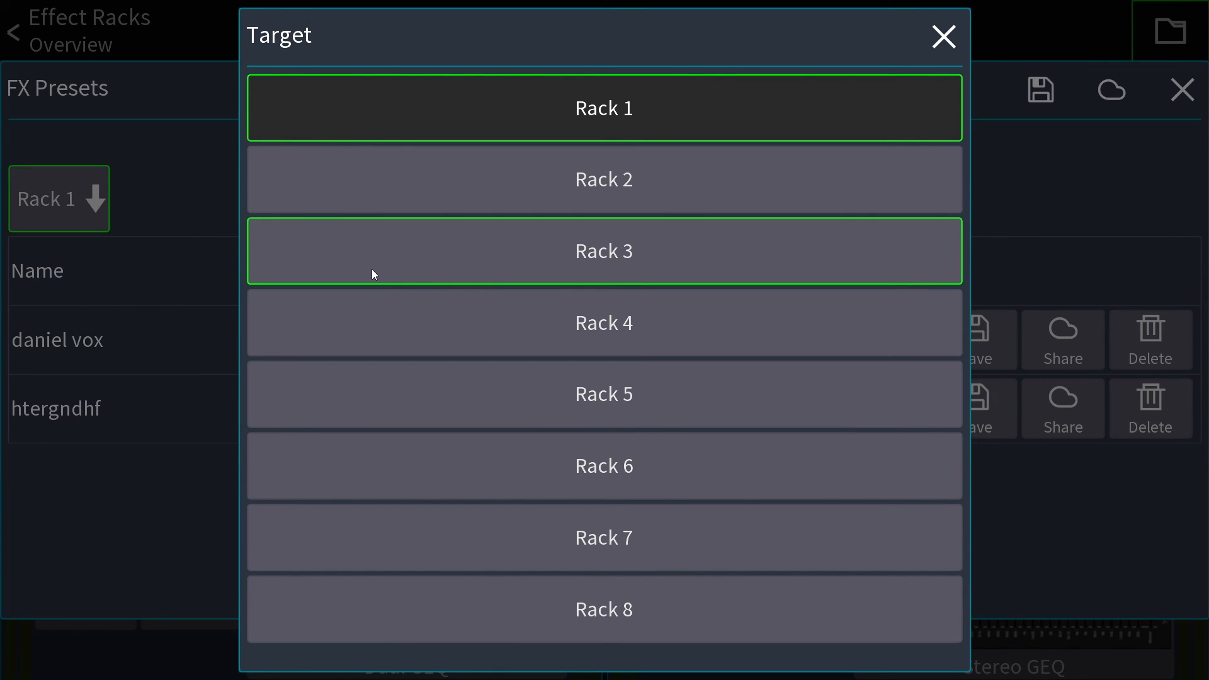
click(942, 36)
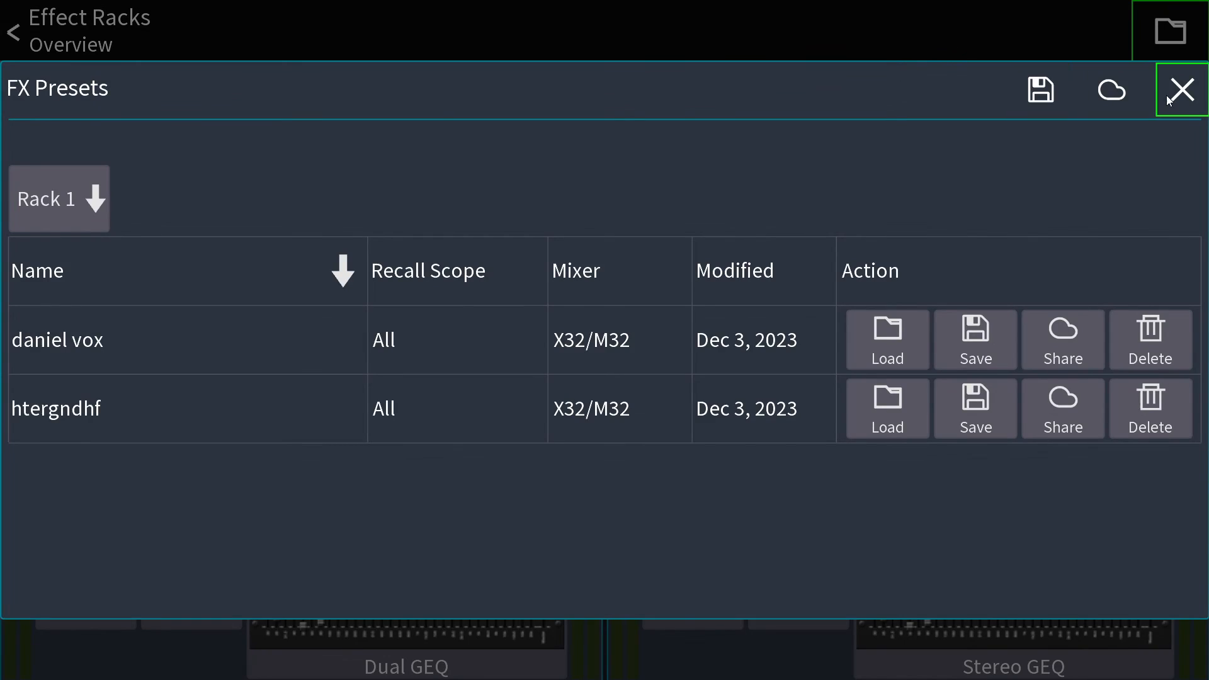
click(1183, 90)
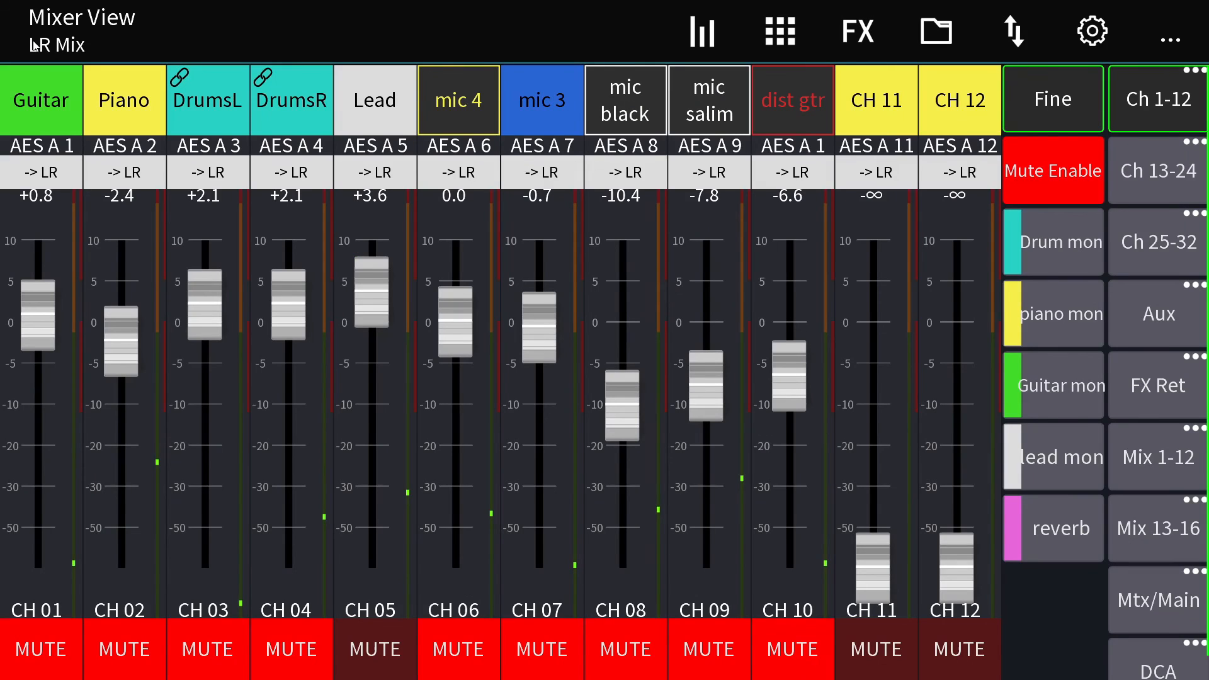